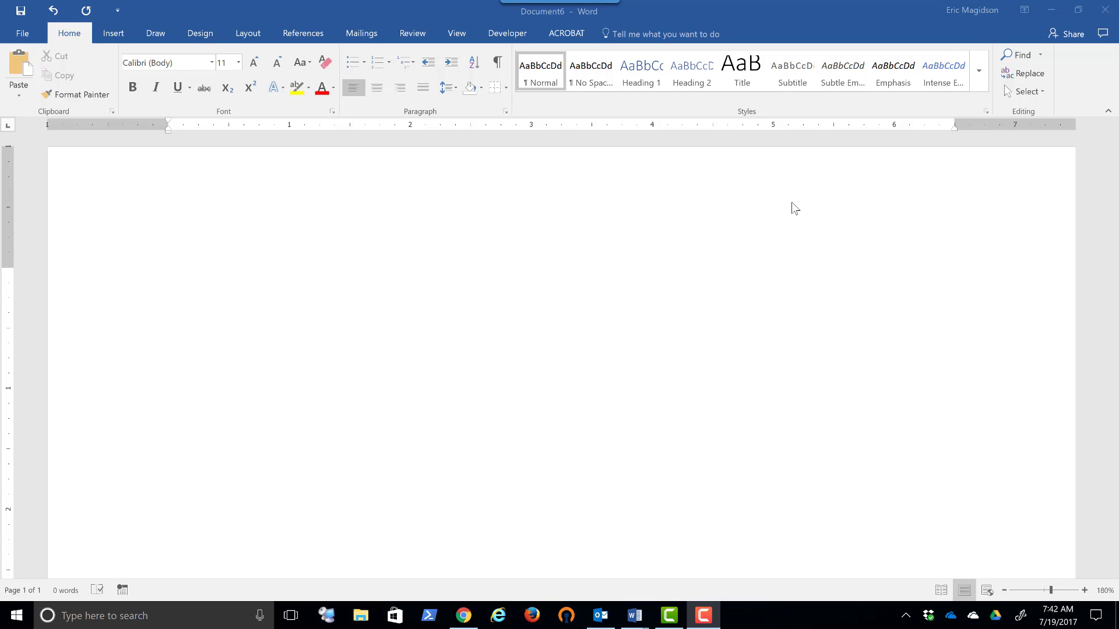
{"action": "mouse_move", "coordinate": [200, 256]}
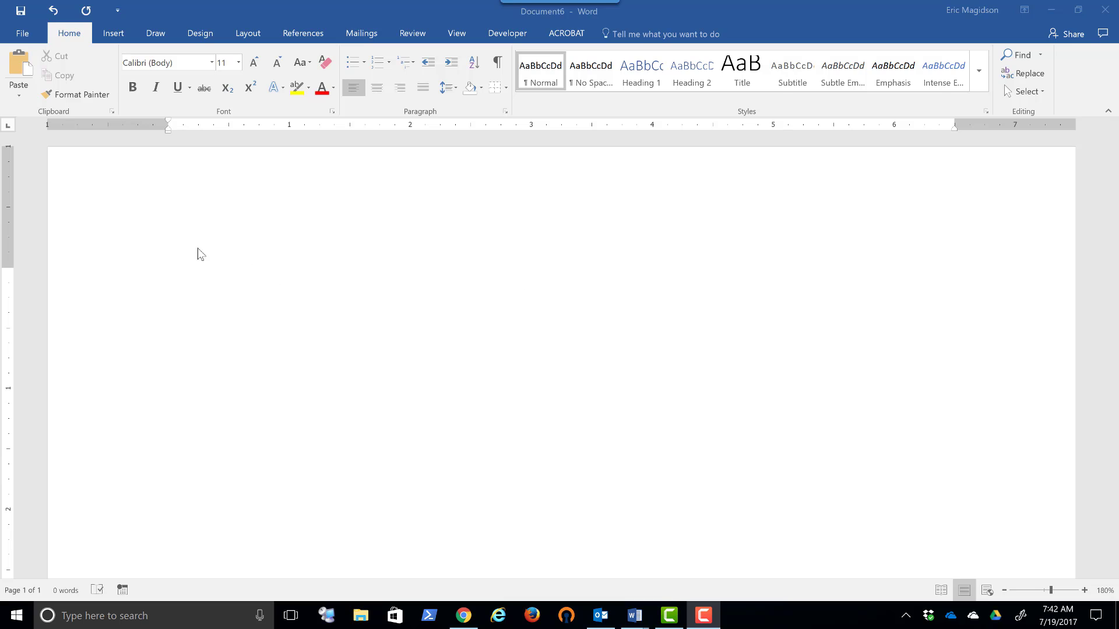
{"action": "mouse_move", "coordinate": [189, 257]}
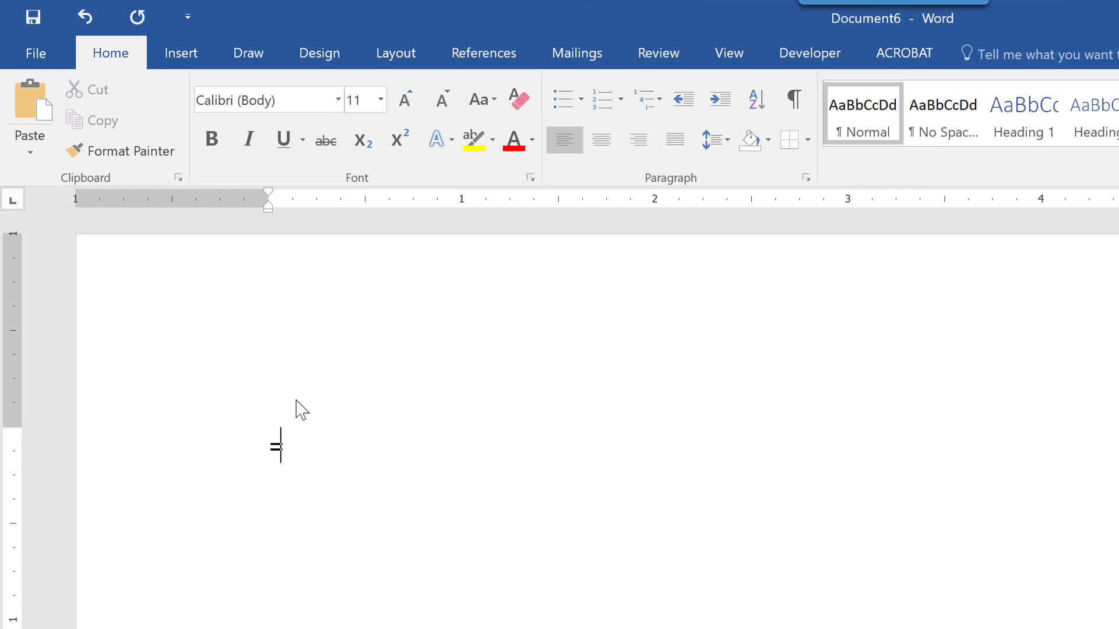
Step: Enter the =rand(3,5) formula to generate three five-sentence paragraphs of sample text
{"action": "type", "text": "=ra"}
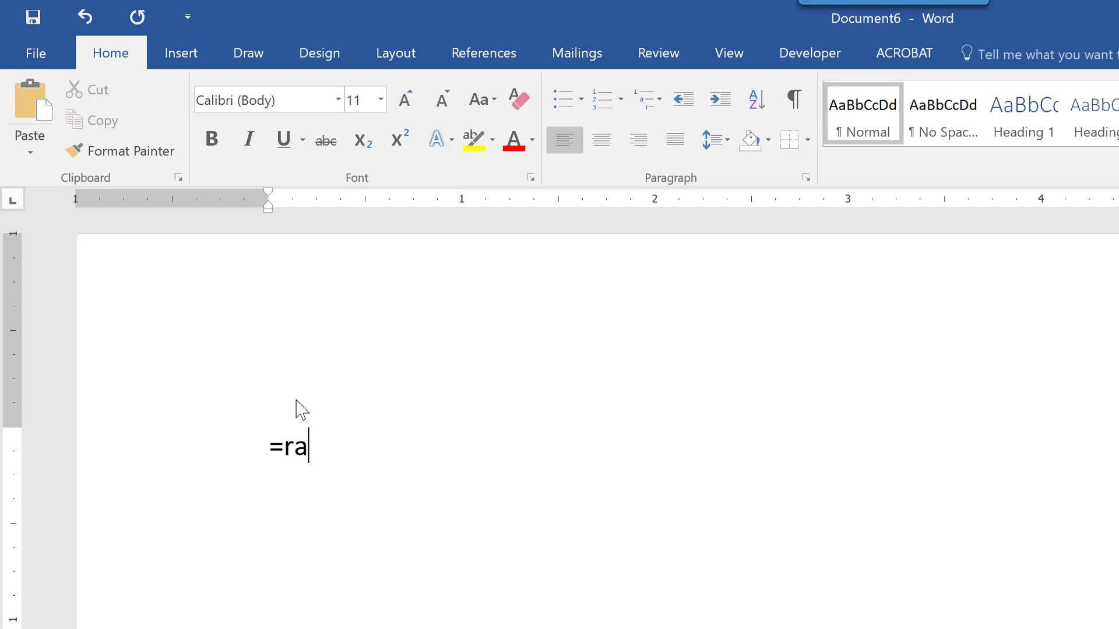
{"action": "type", "text": "nd("}
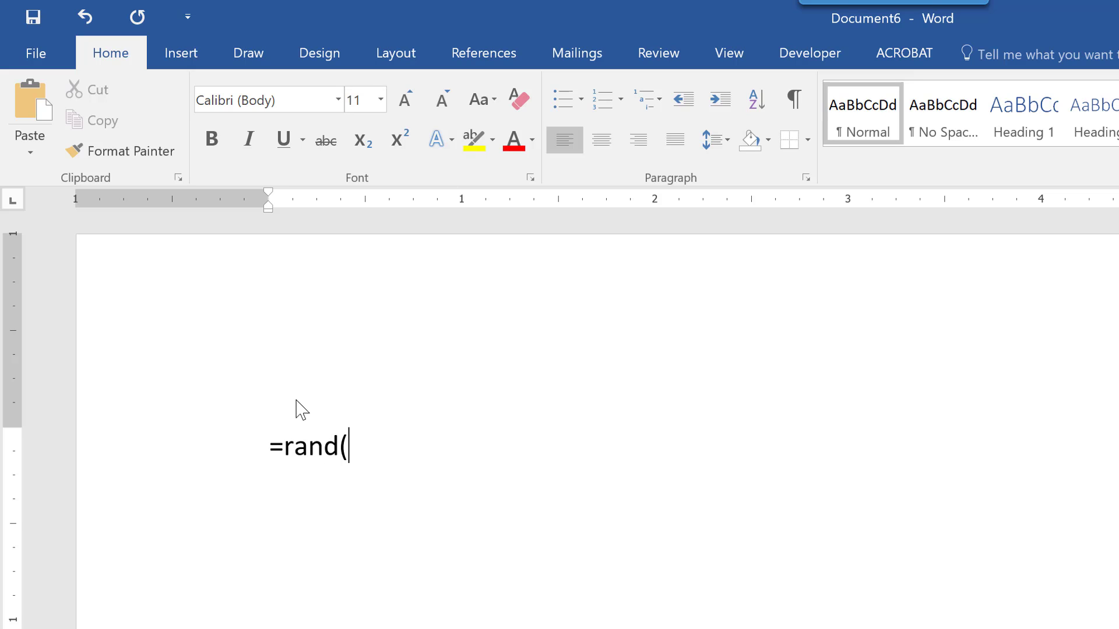
{"action": "type", "text": "3"}
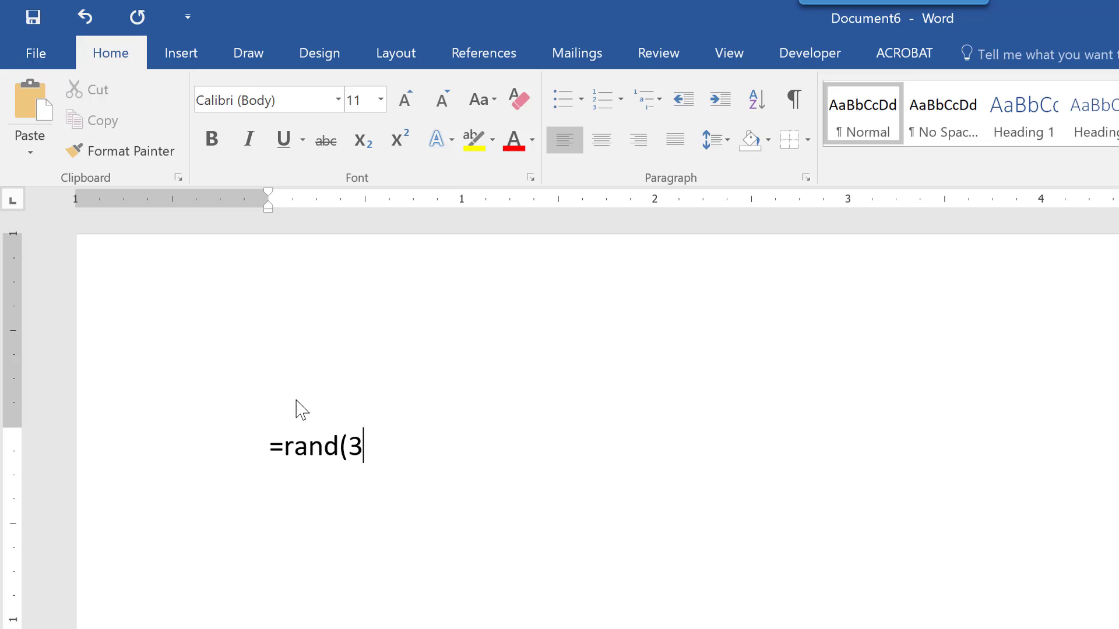
{"action": "type", "text": ",5)"}
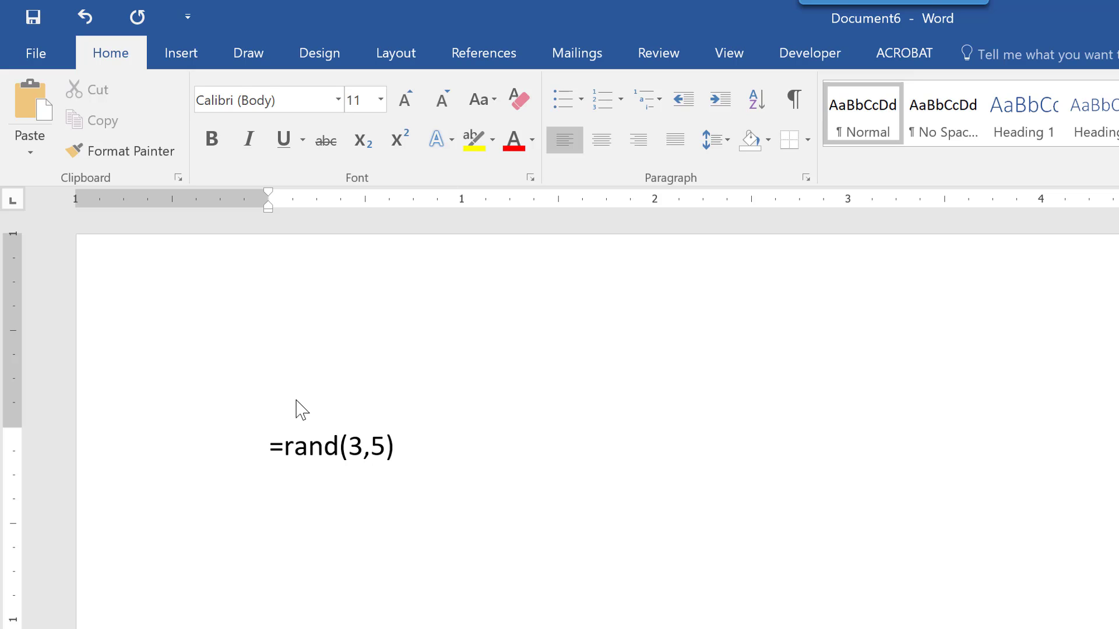
{"action": "left_click", "coordinate": [396, 448]}
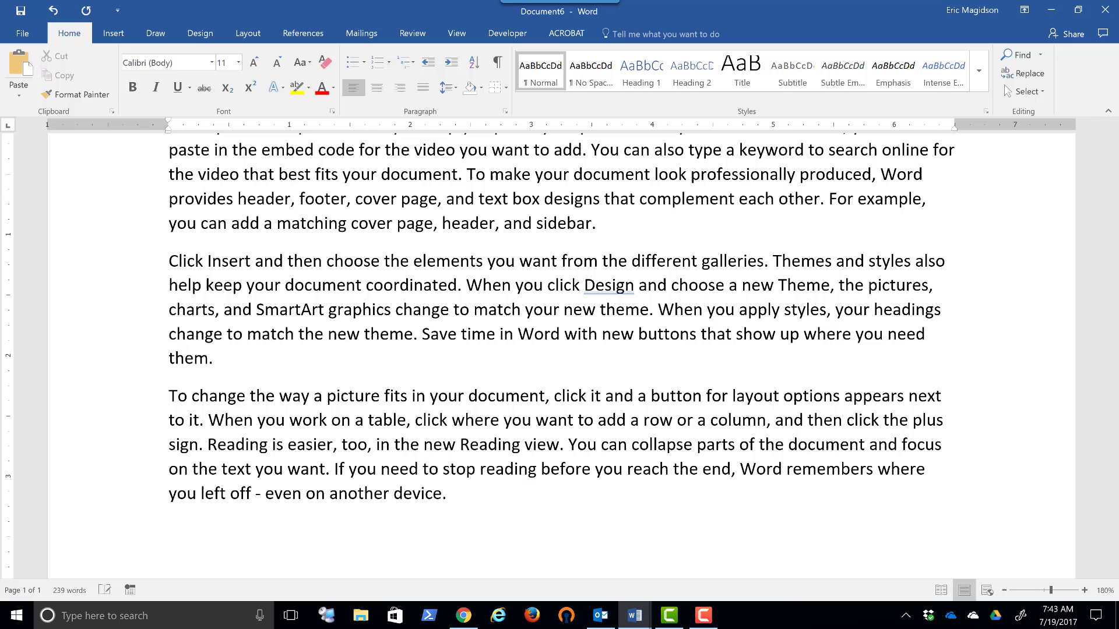
{"action": "scroll", "scroll_direction": "up", "scroll_amount": 3}
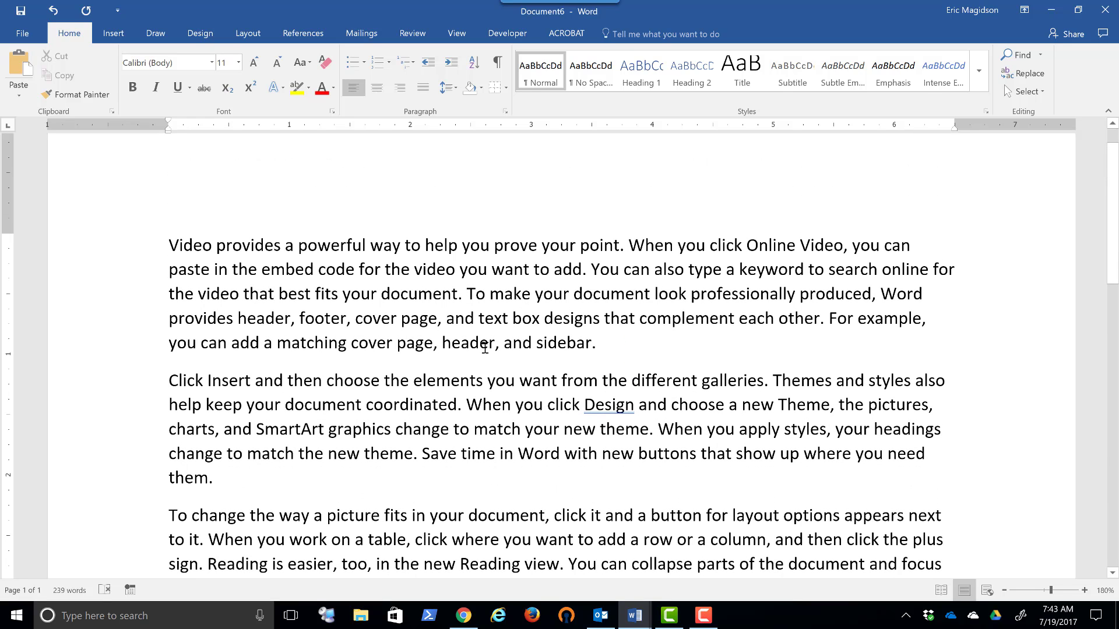
{"action": "mouse_move", "coordinate": [625, 396]}
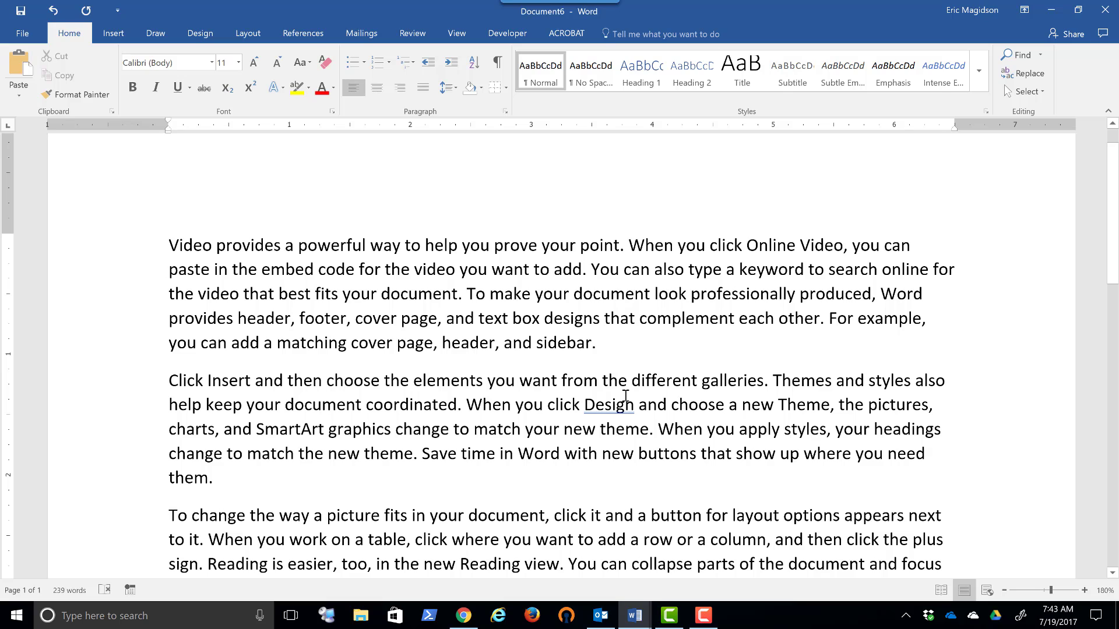
{"action": "mouse_move", "coordinate": [700, 364]}
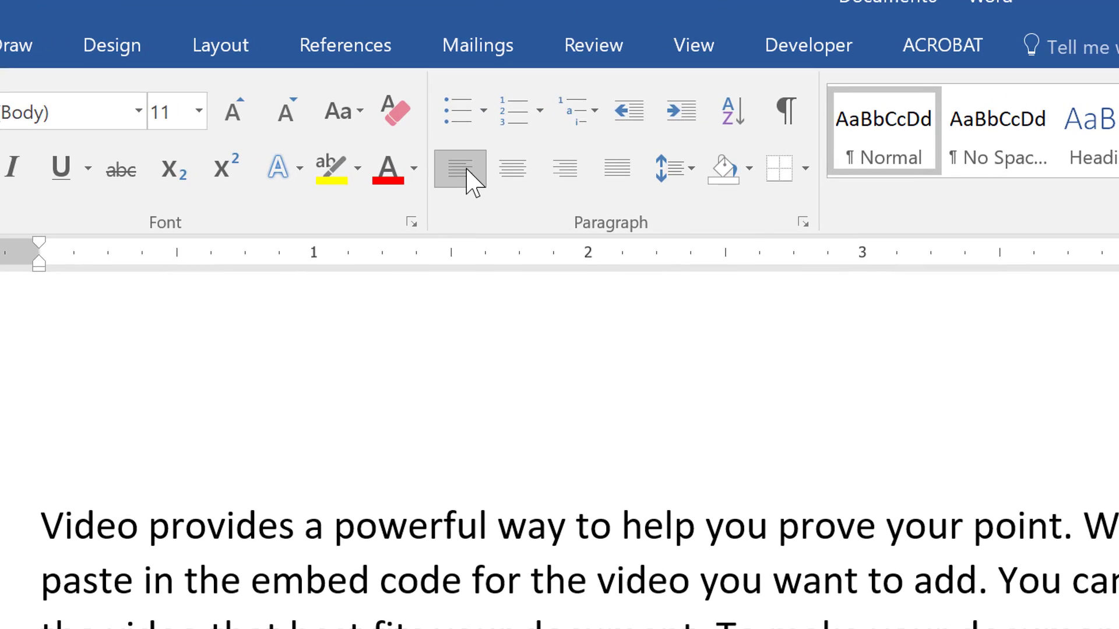
{"action": "mouse_move", "coordinate": [705, 227]}
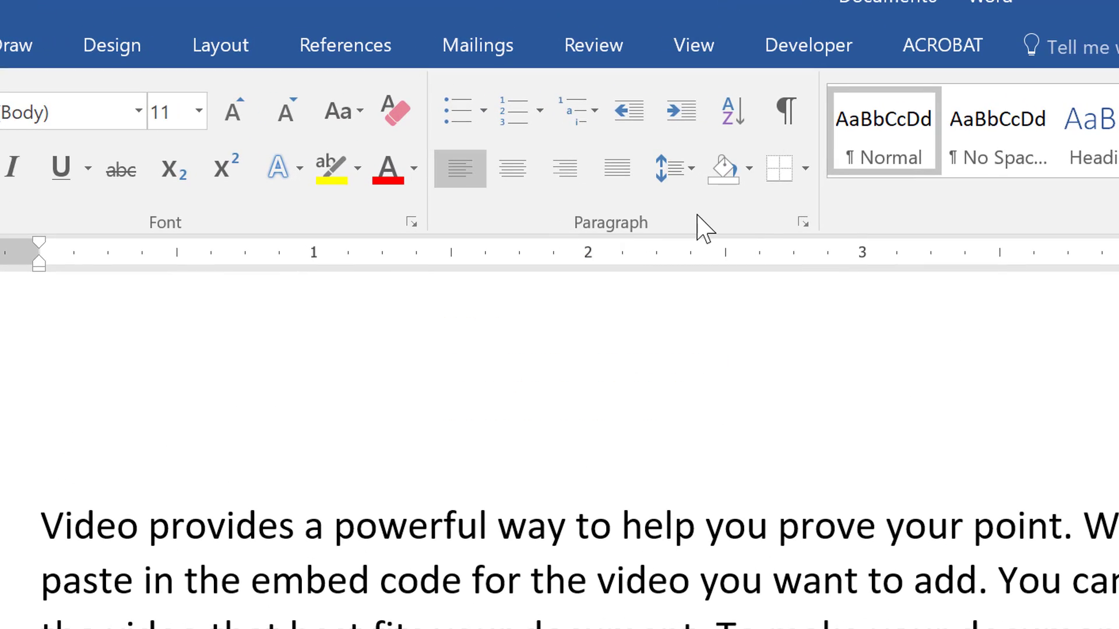
{"action": "mouse_move", "coordinate": [564, 169]}
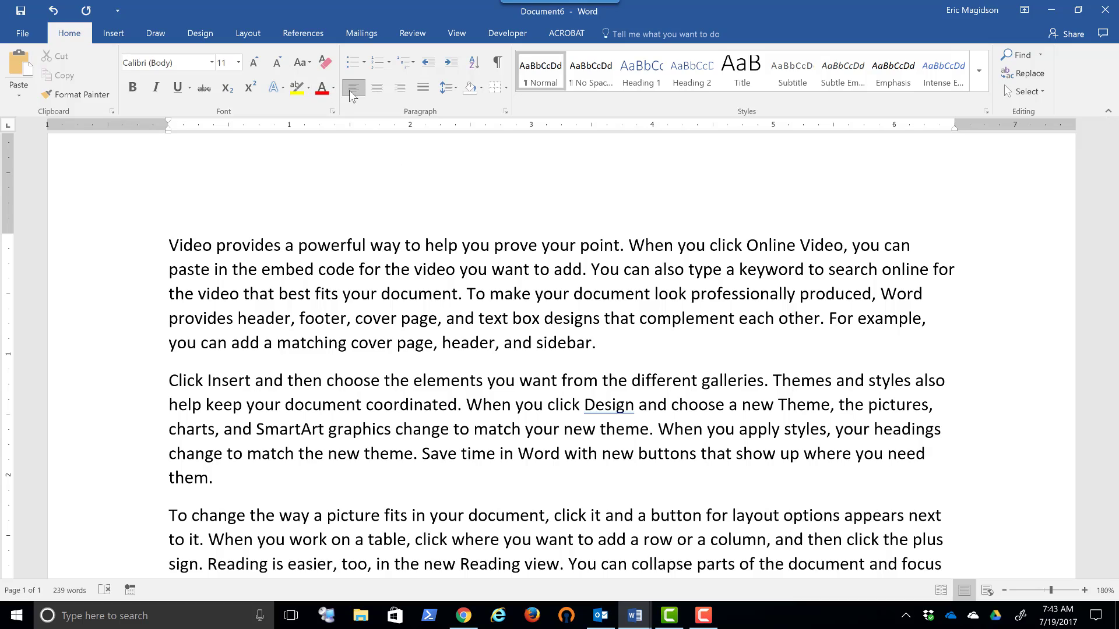
{"action": "mouse_move", "coordinate": [355, 88]}
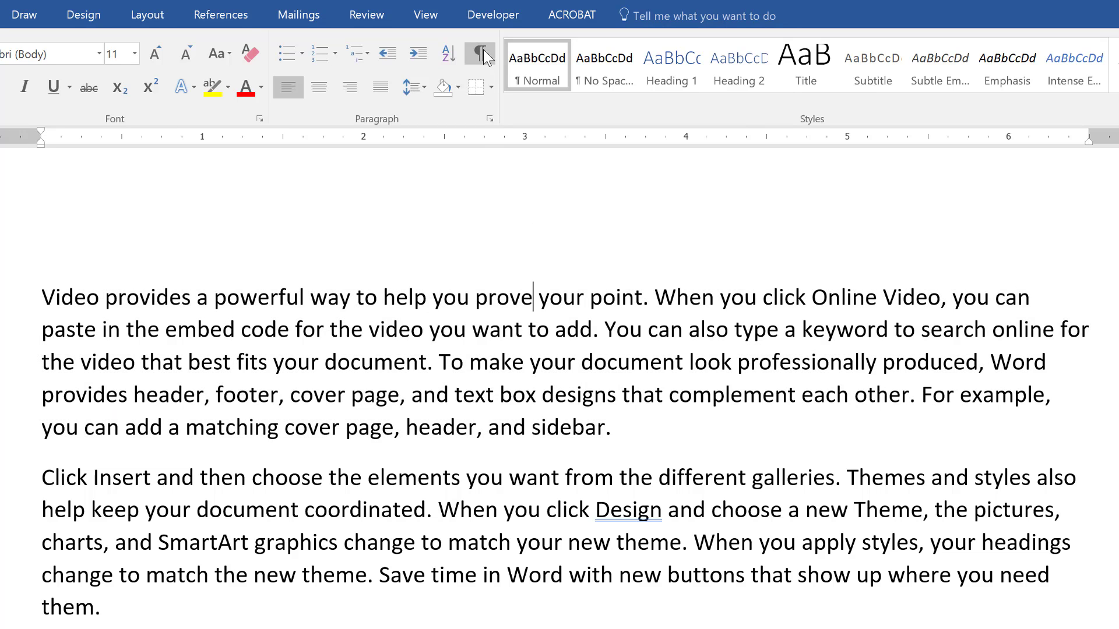
Step: Turn on Show/Hide ¶ formatting marks and select the first paragraph
{"action": "left_click", "coordinate": [479, 52]}
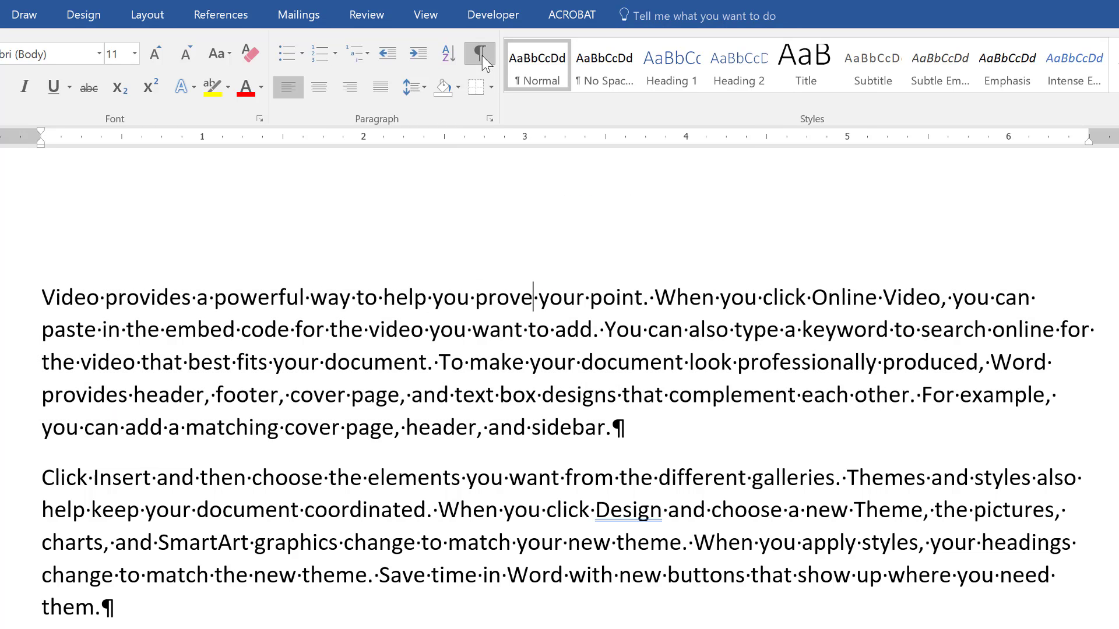
{"action": "mouse_move", "coordinate": [389, 414]}
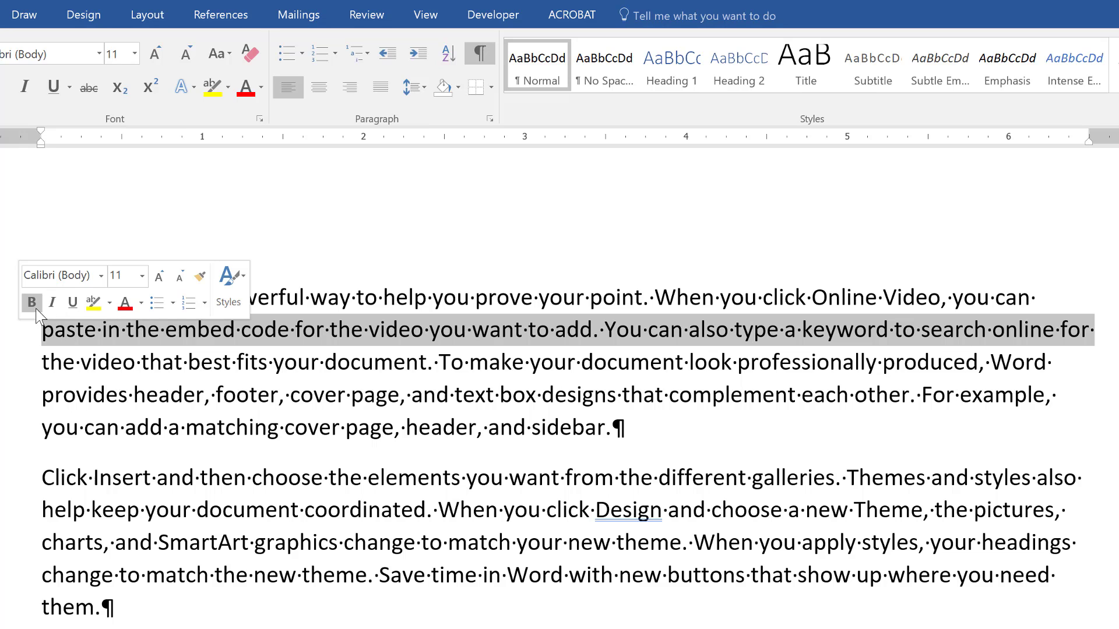
{"action": "left_click", "coordinate": [31, 302]}
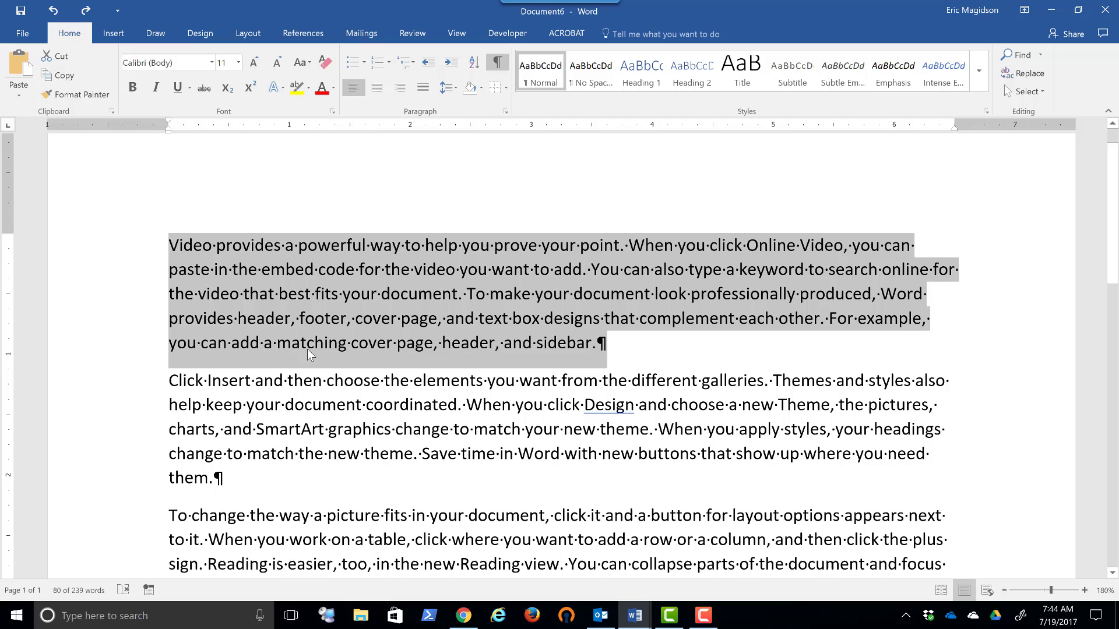
{"action": "mouse_move", "coordinate": [366, 228]}
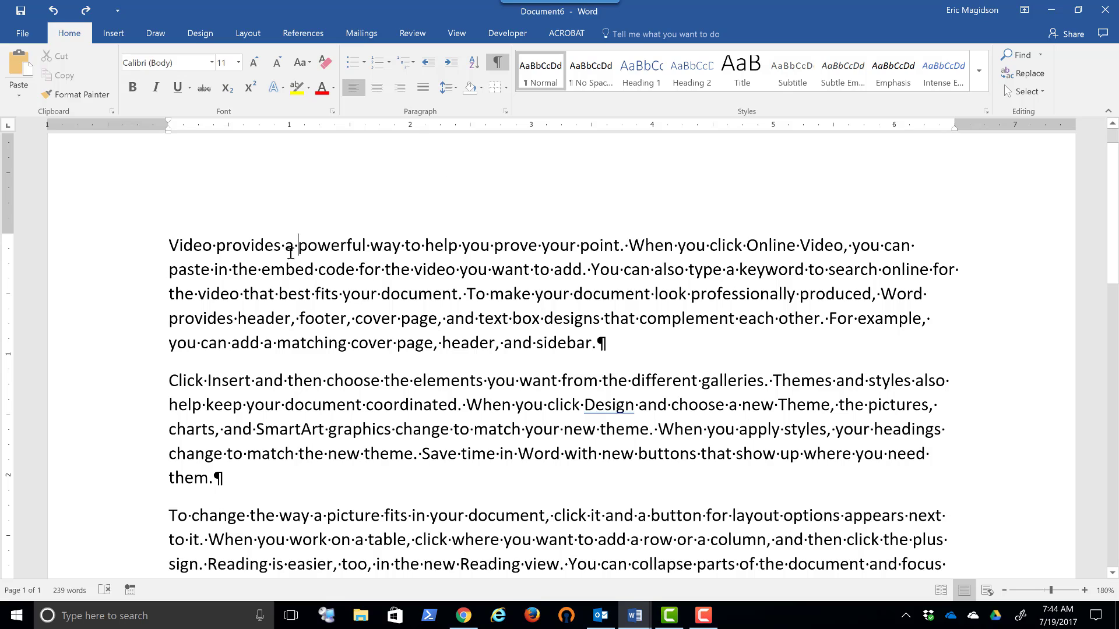
{"action": "mouse_move", "coordinate": [342, 231]}
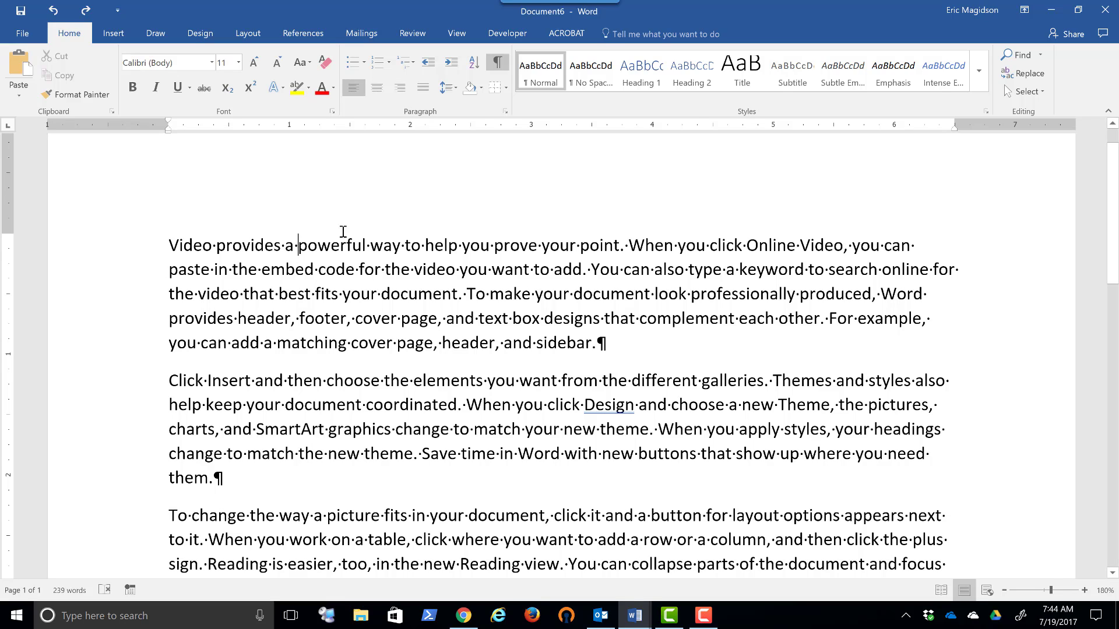
{"action": "mouse_move", "coordinate": [354, 88]}
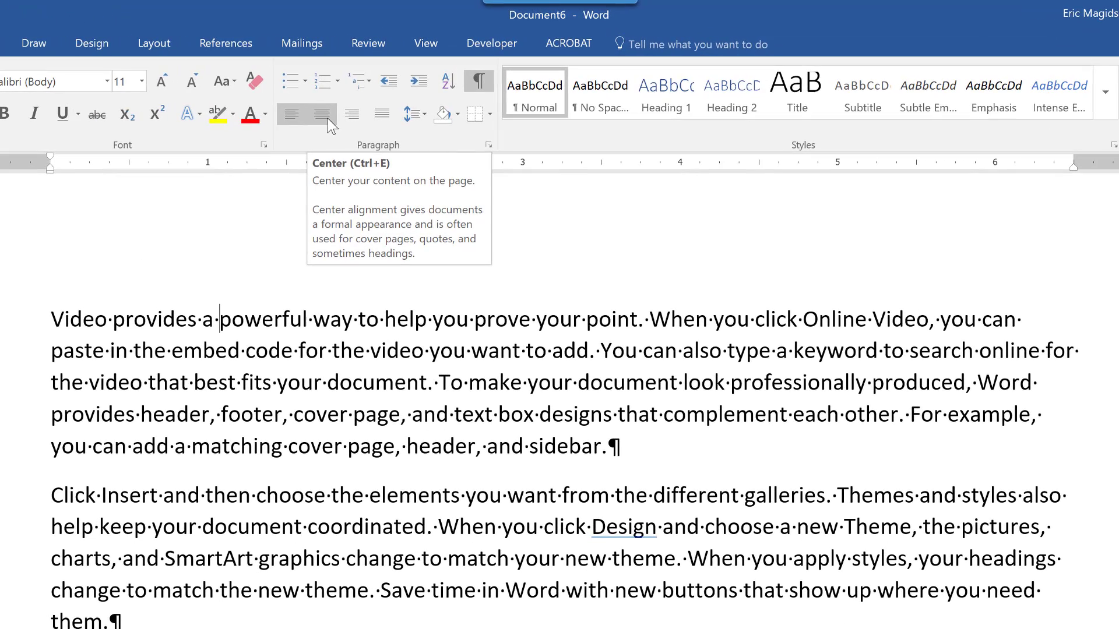
Step: Center the first paragraph, then switch it to right alignment
{"action": "left_click", "coordinate": [320, 114]}
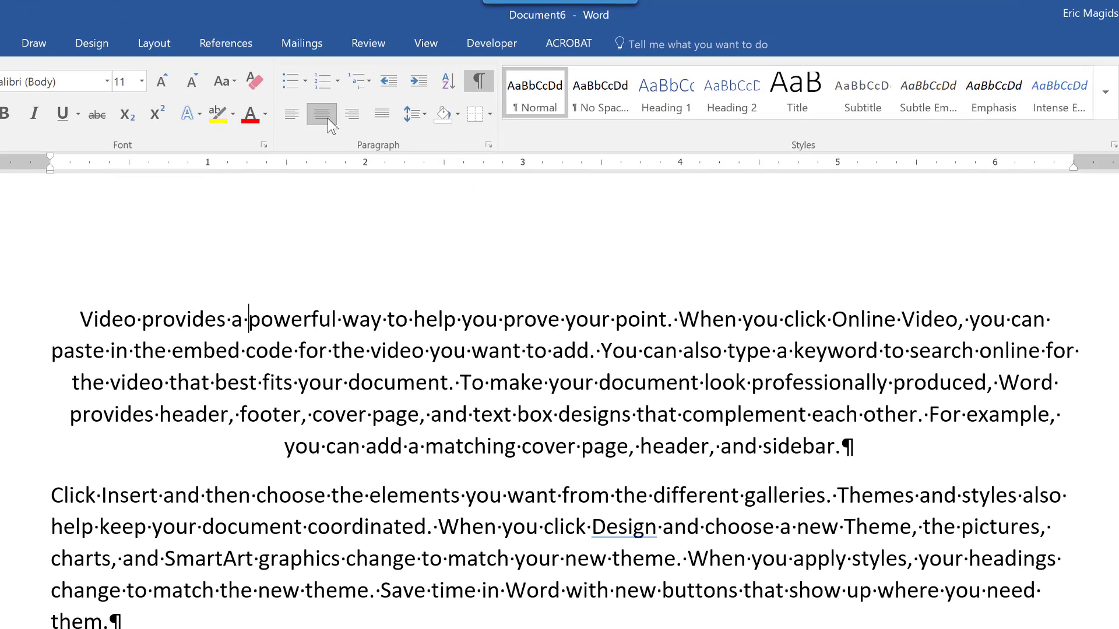
{"action": "left_click", "coordinate": [321, 114]}
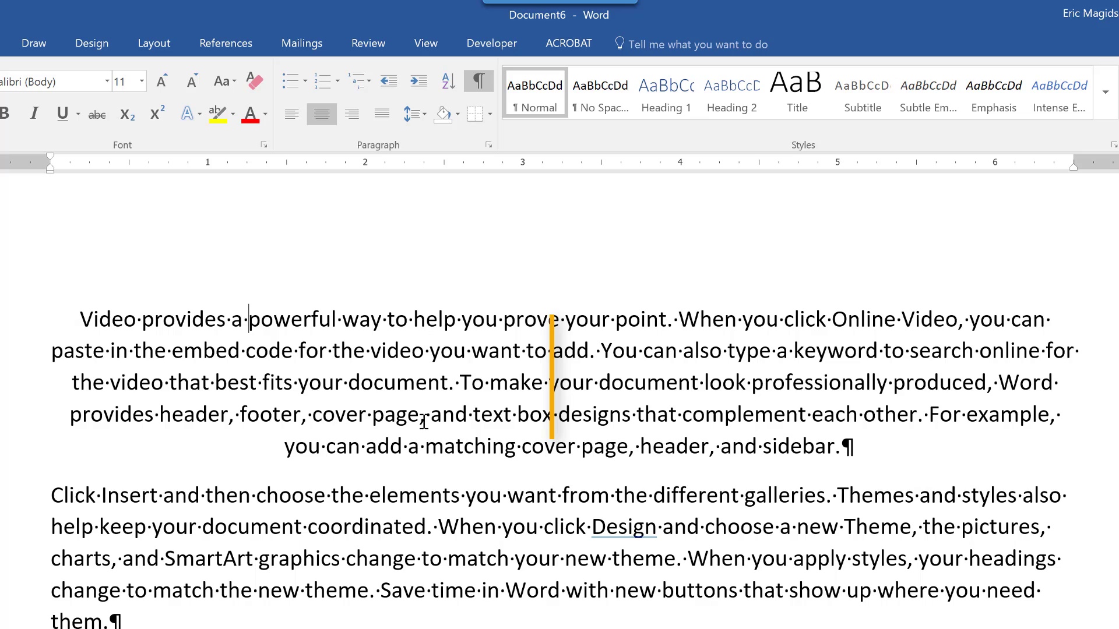
{"action": "mouse_move", "coordinate": [85, 308]}
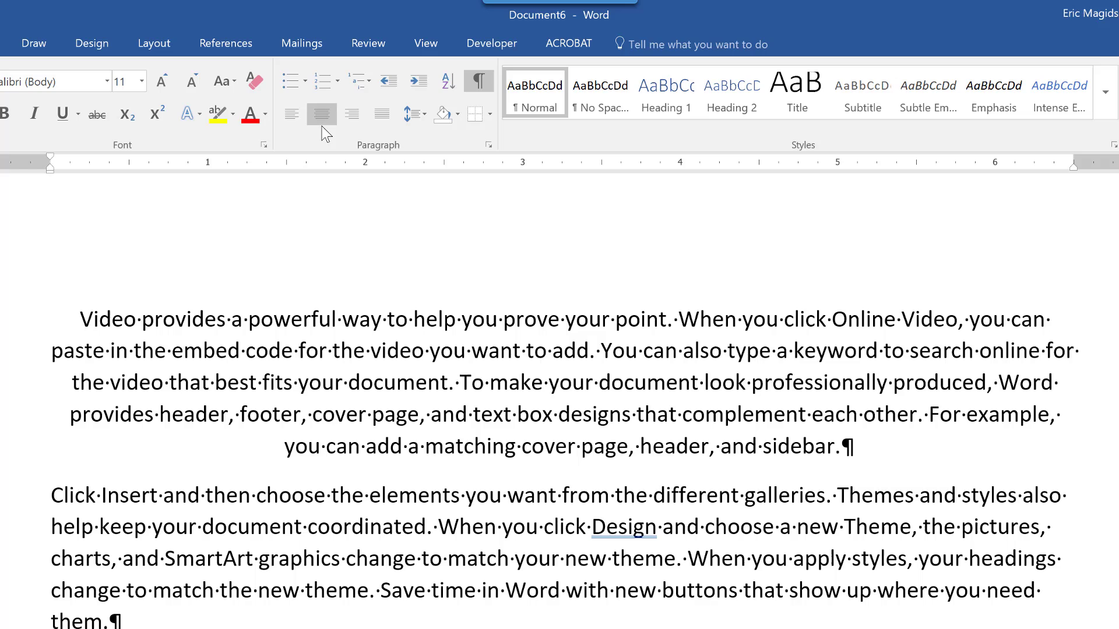
{"action": "mouse_move", "coordinate": [321, 114]}
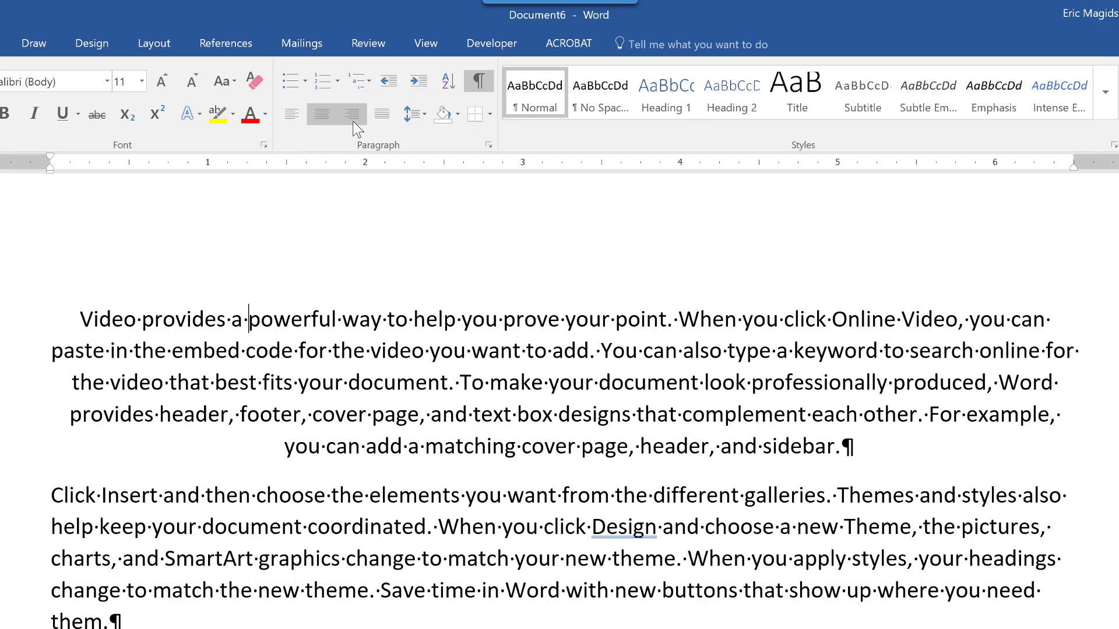
{"action": "mouse_move", "coordinate": [351, 114]}
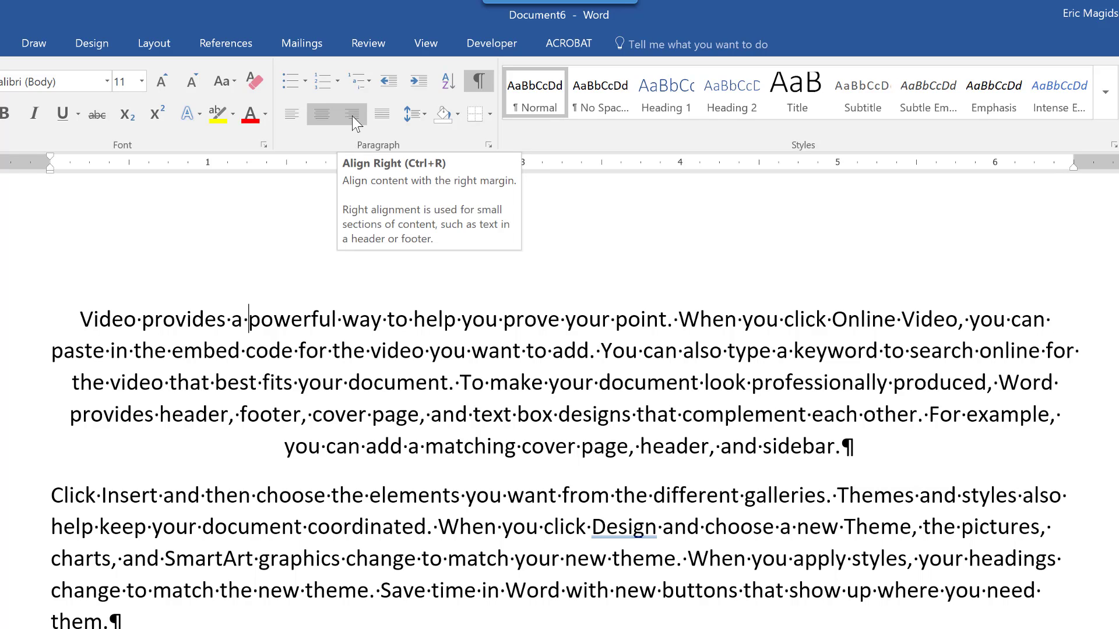
{"action": "left_click", "coordinate": [352, 114]}
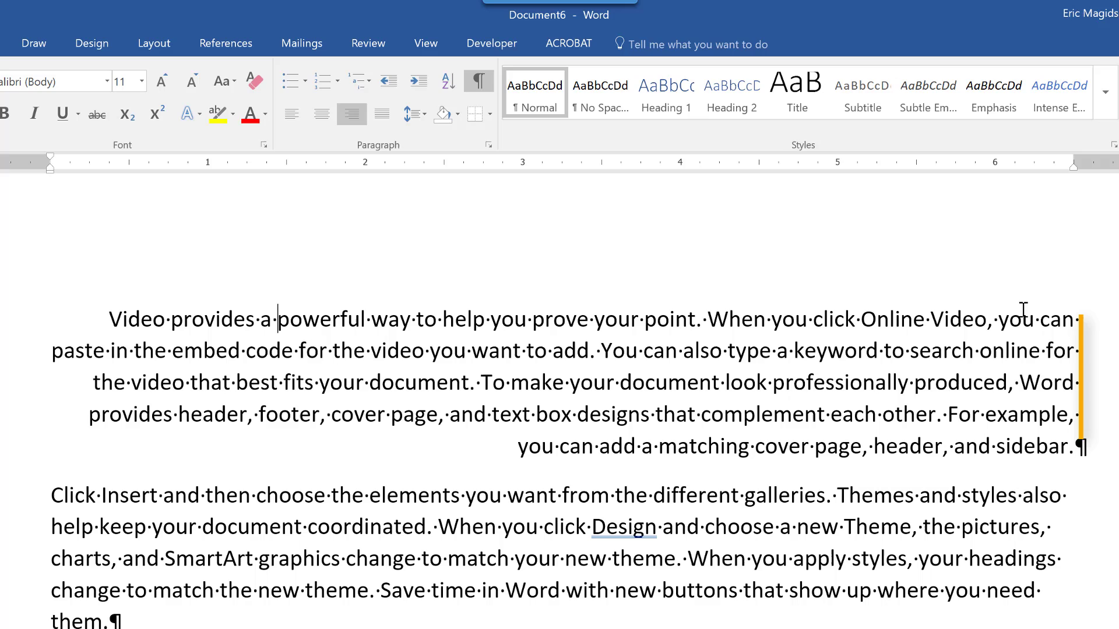
{"action": "mouse_move", "coordinate": [1064, 409]}
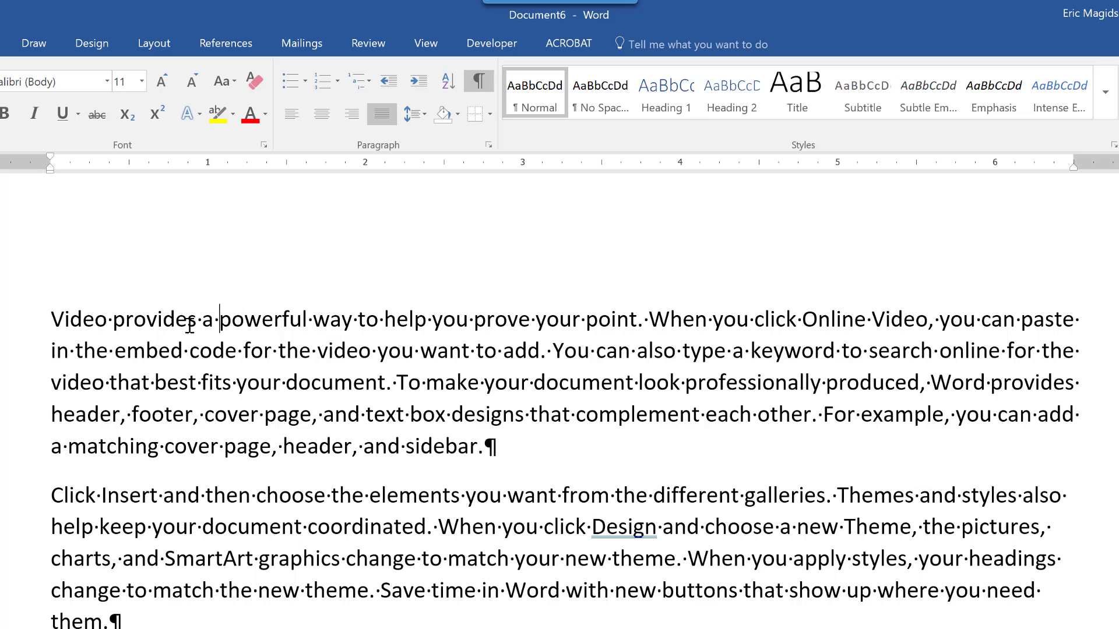
{"action": "mouse_move", "coordinate": [366, 405]}
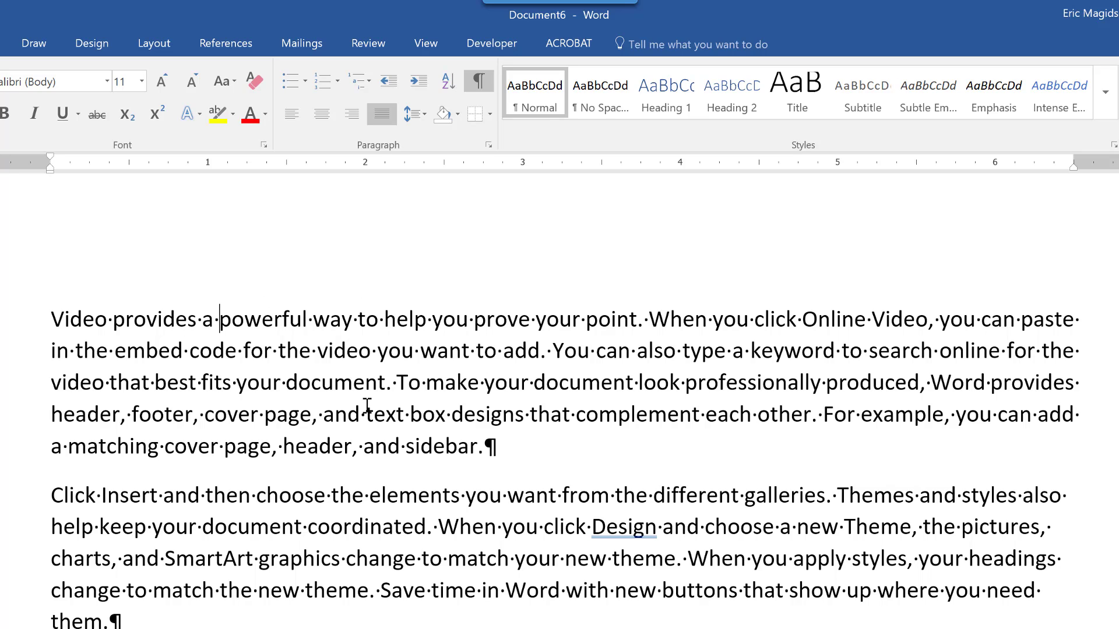
{"action": "mouse_move", "coordinate": [519, 237]}
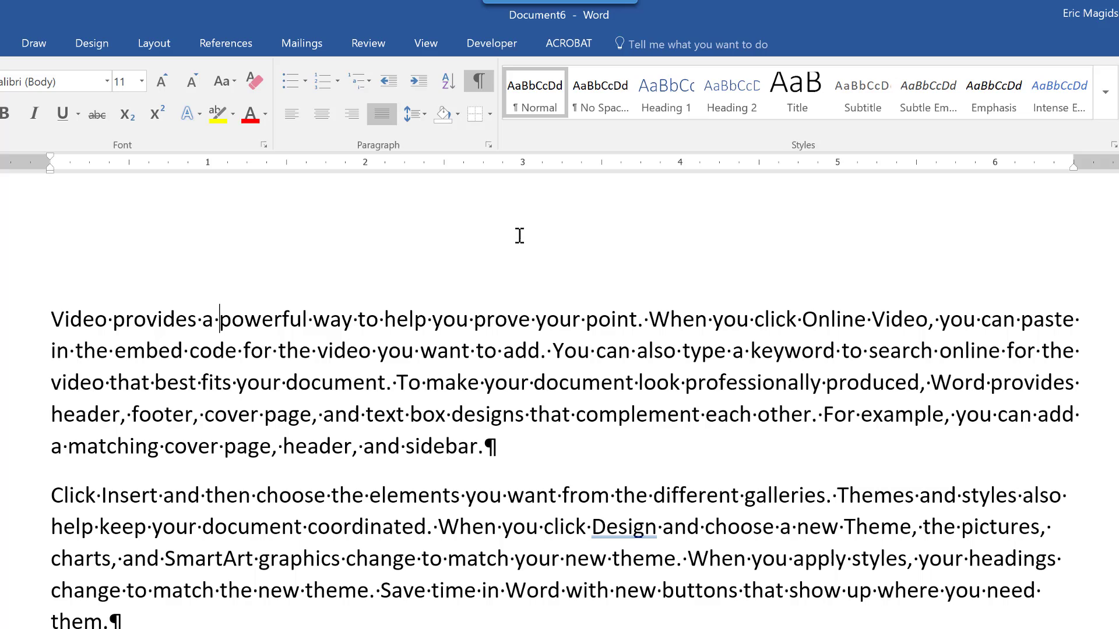
{"action": "mouse_move", "coordinate": [308, 127]}
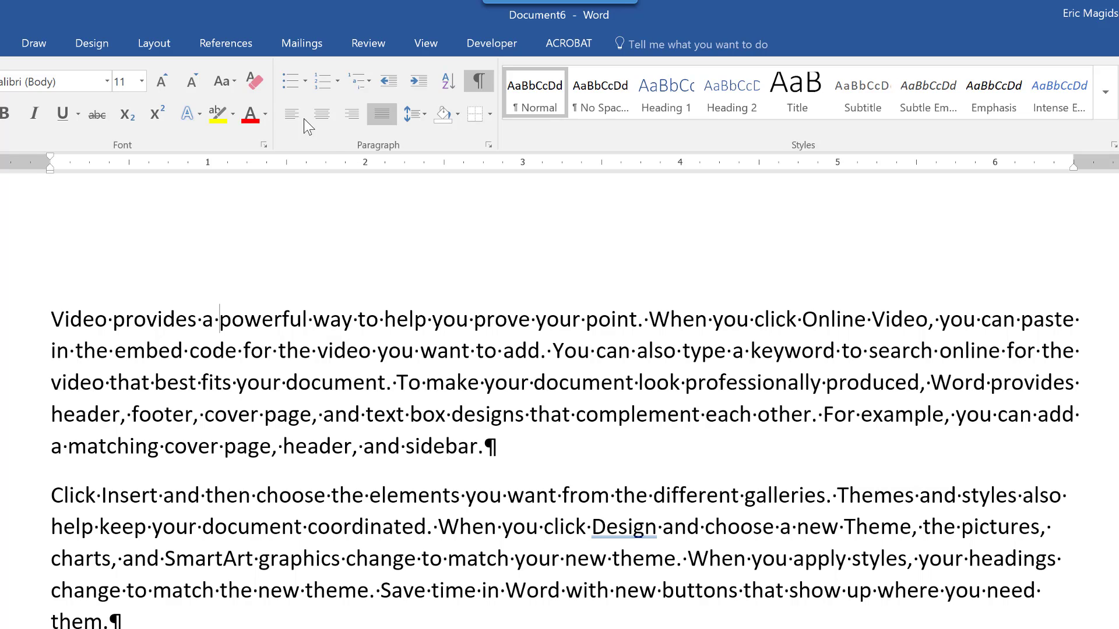
Step: Return the first paragraph to left alignment with a ragged right edge
{"action": "left_click", "coordinate": [290, 115]}
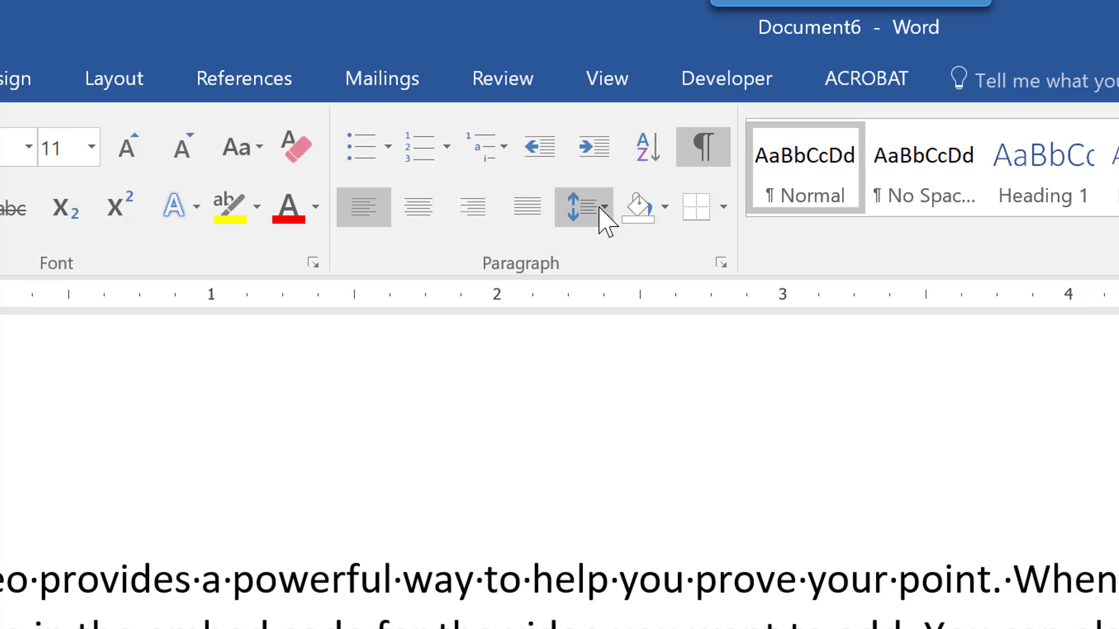
{"action": "mouse_move", "coordinate": [584, 207]}
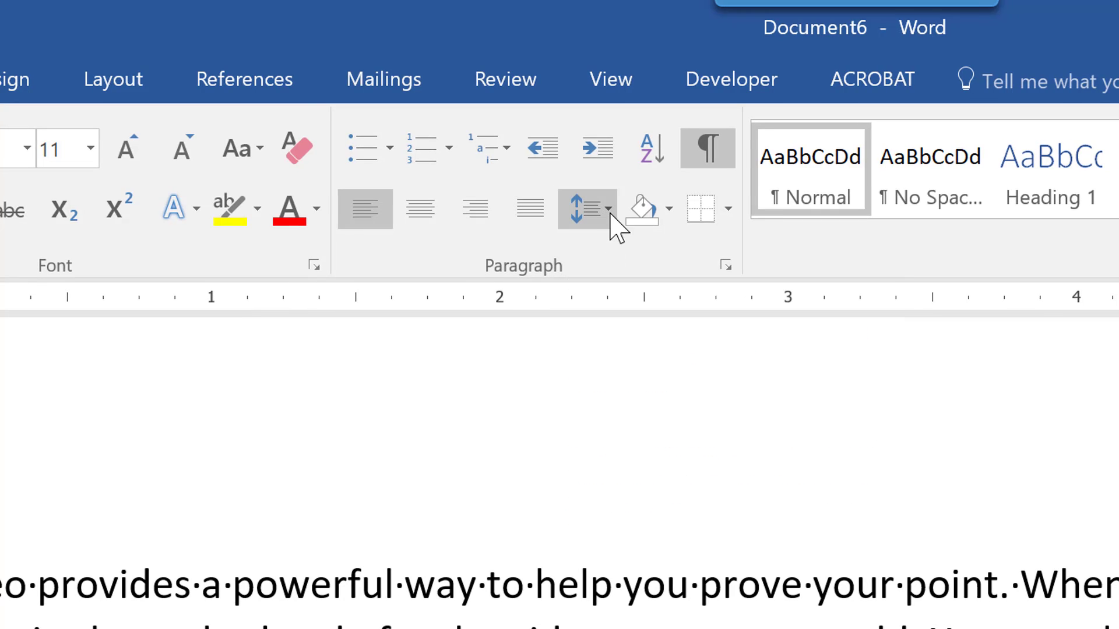
{"action": "mouse_move", "coordinate": [585, 208]}
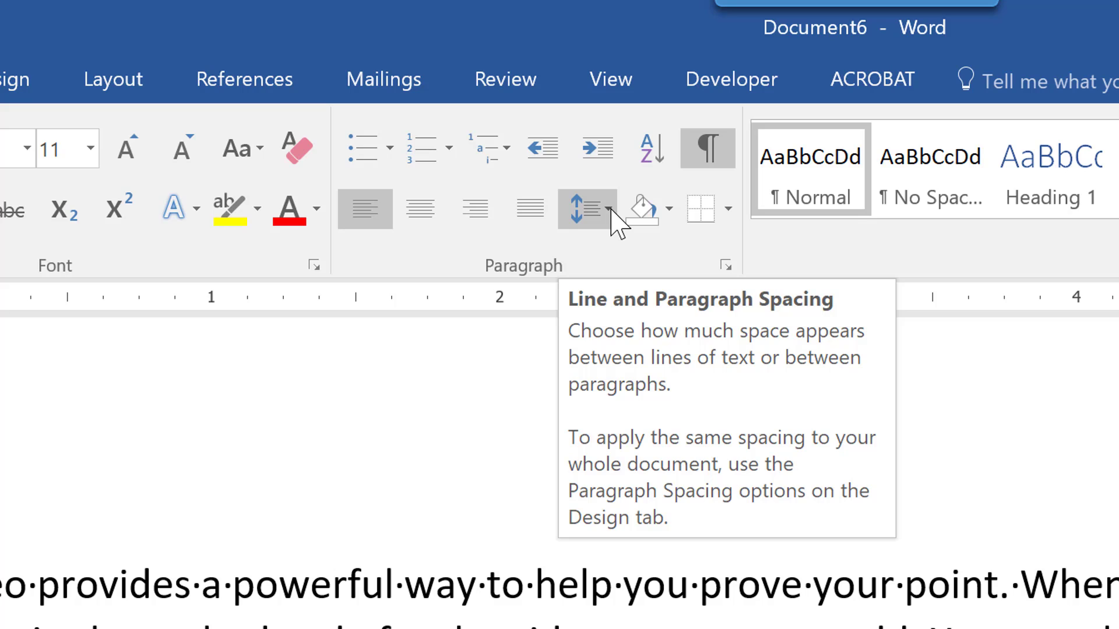
{"action": "left_click", "coordinate": [605, 209]}
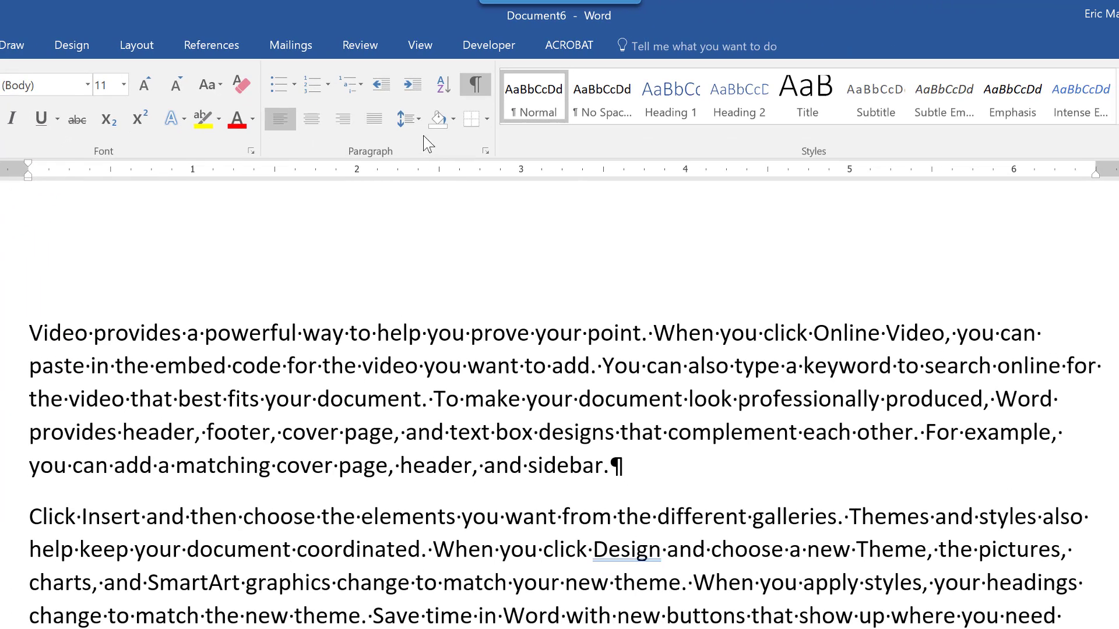
Step: Preview 1.5 line spacing and spacing-before/after options on the first paragraph without applying
{"action": "left_click", "coordinate": [403, 119]}
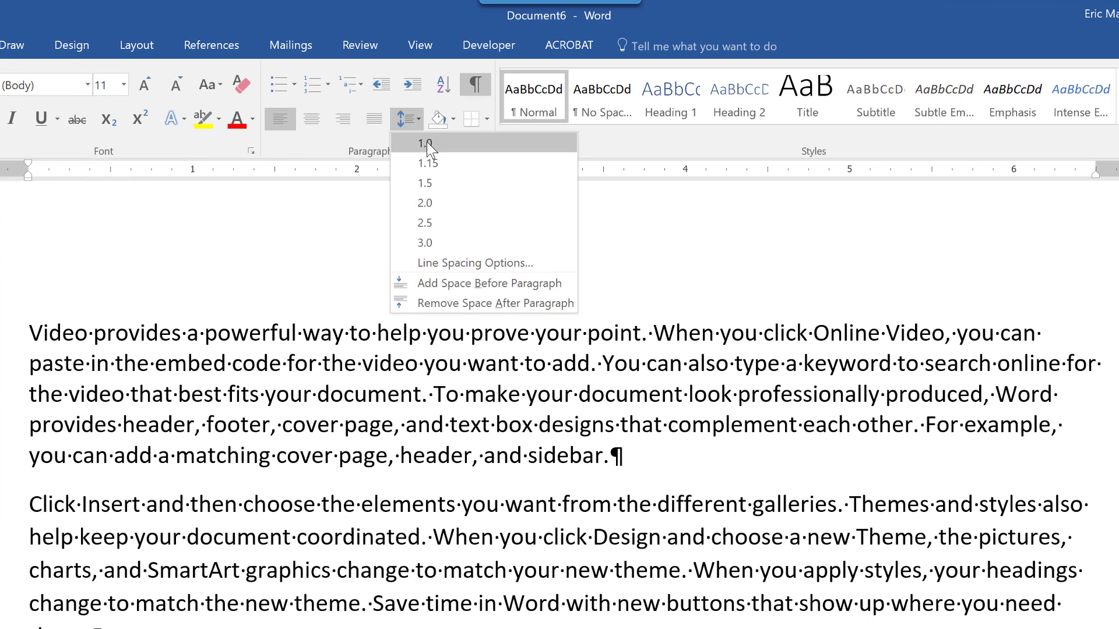
{"action": "mouse_move", "coordinate": [465, 148]}
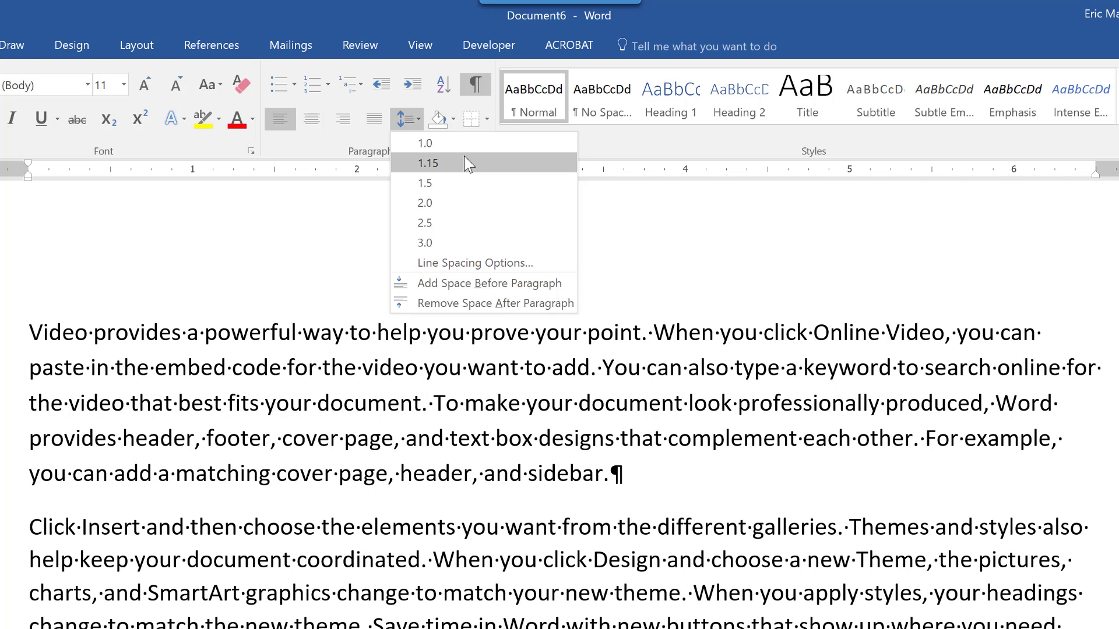
{"action": "left_click", "coordinate": [426, 183]}
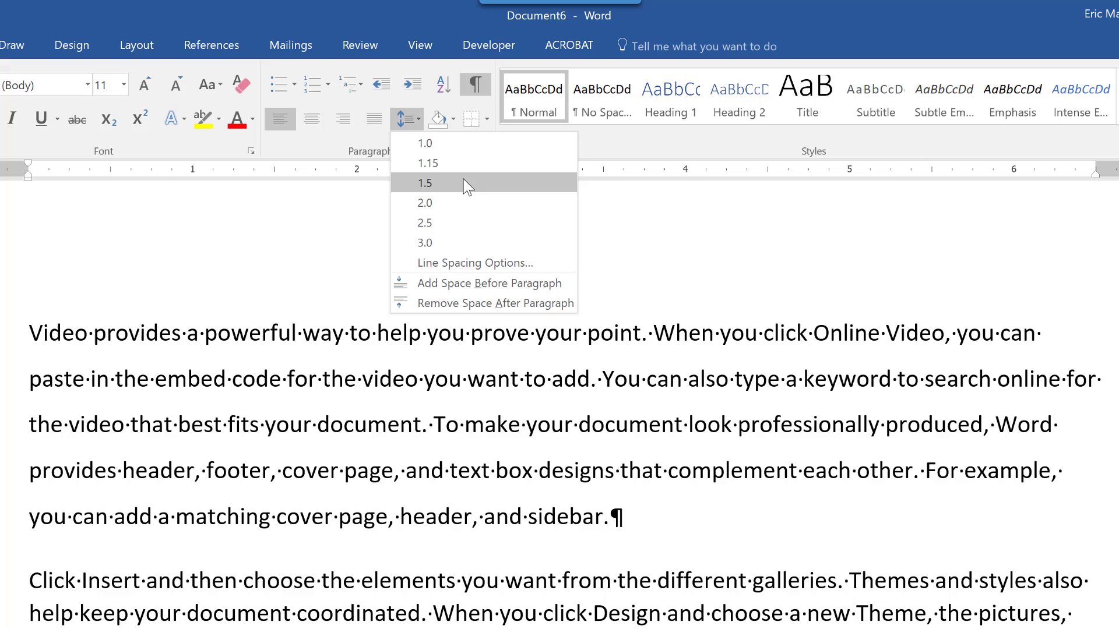
{"action": "mouse_move", "coordinate": [464, 202]}
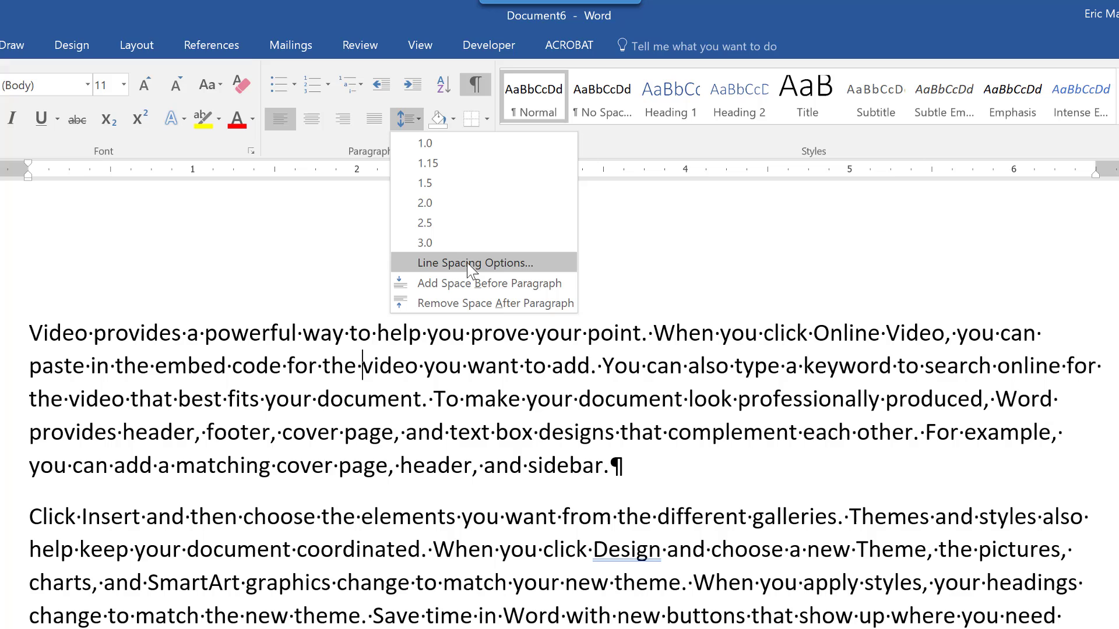
{"action": "mouse_move", "coordinate": [470, 263]}
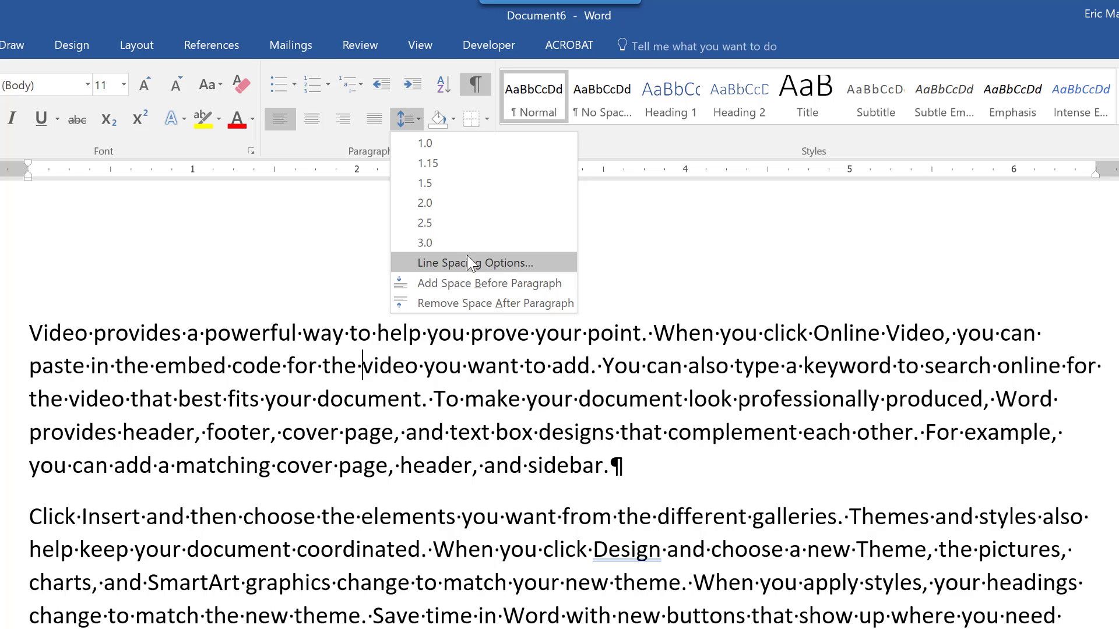
{"action": "mouse_move", "coordinate": [477, 283]}
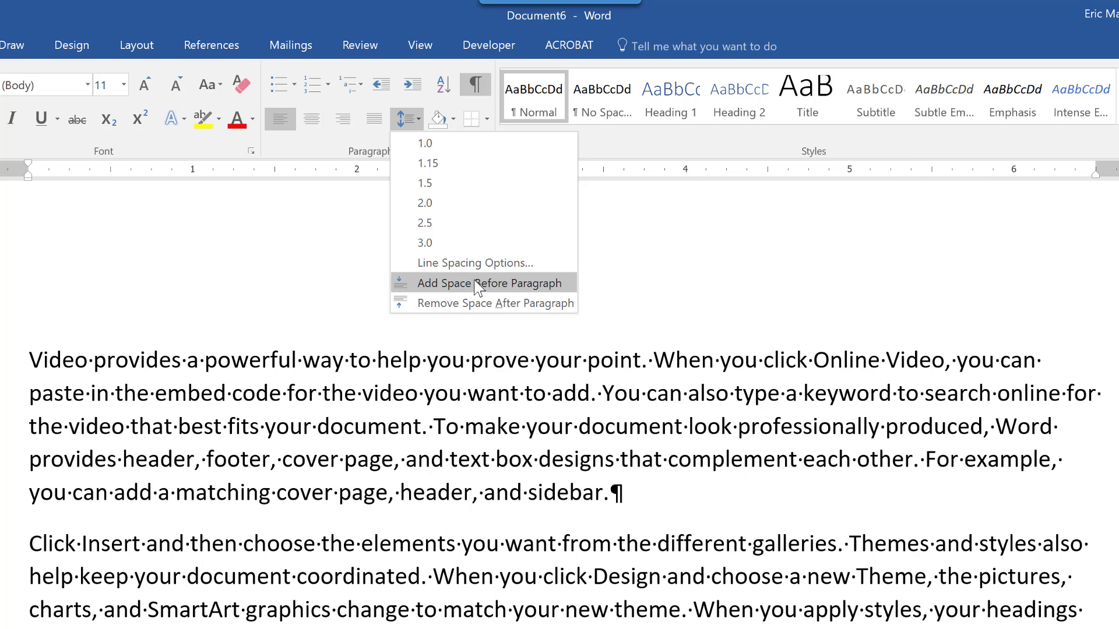
{"action": "mouse_move", "coordinate": [471, 303]}
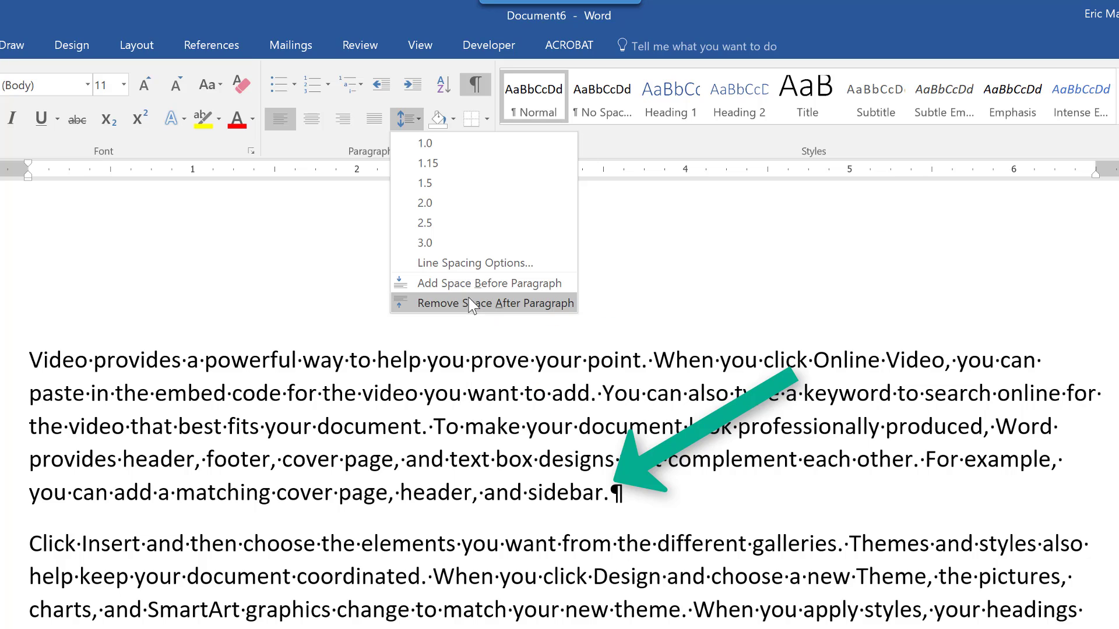
{"action": "left_click", "coordinate": [491, 303]}
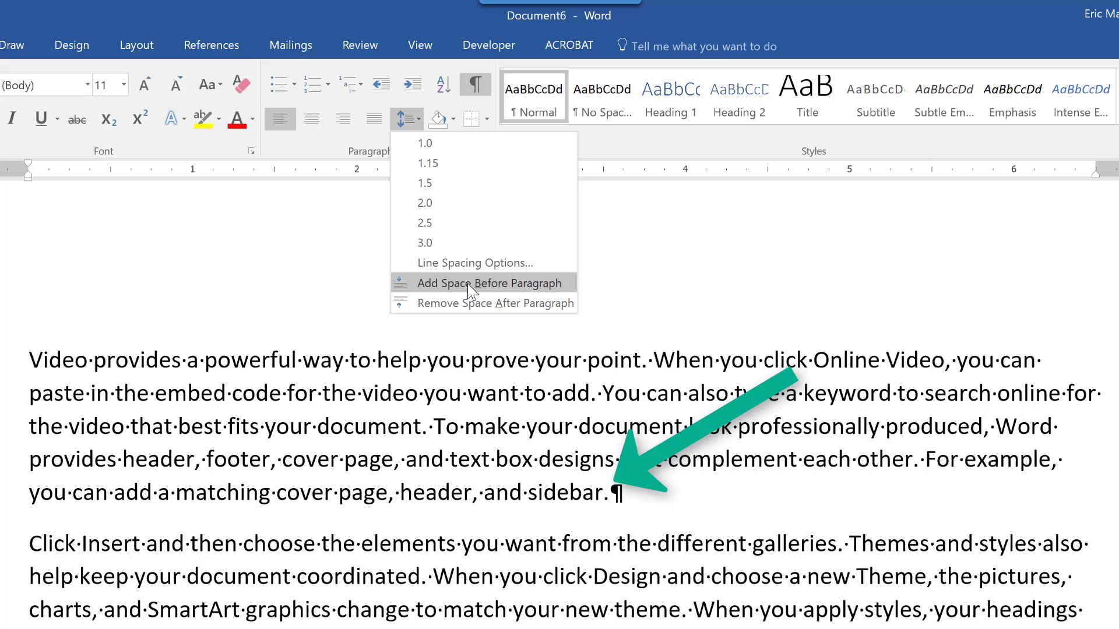
{"action": "mouse_move", "coordinate": [490, 284]}
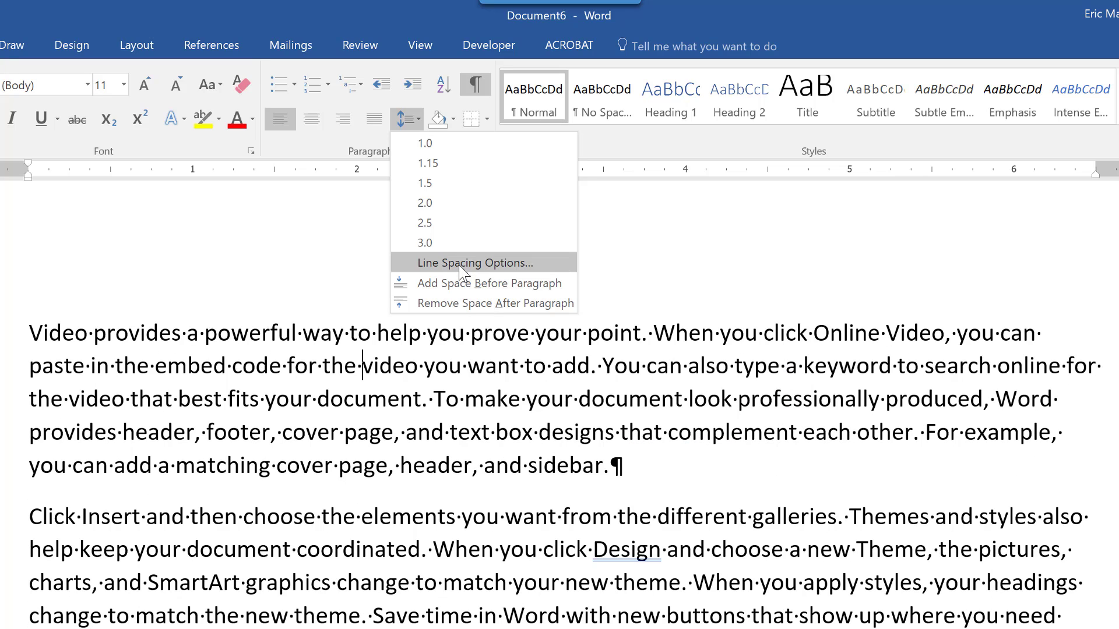
Step: Open Line Spacing Options showing 0 pt before, 8 pt after and multiple 1.08 spacing
{"action": "left_click", "coordinate": [468, 262]}
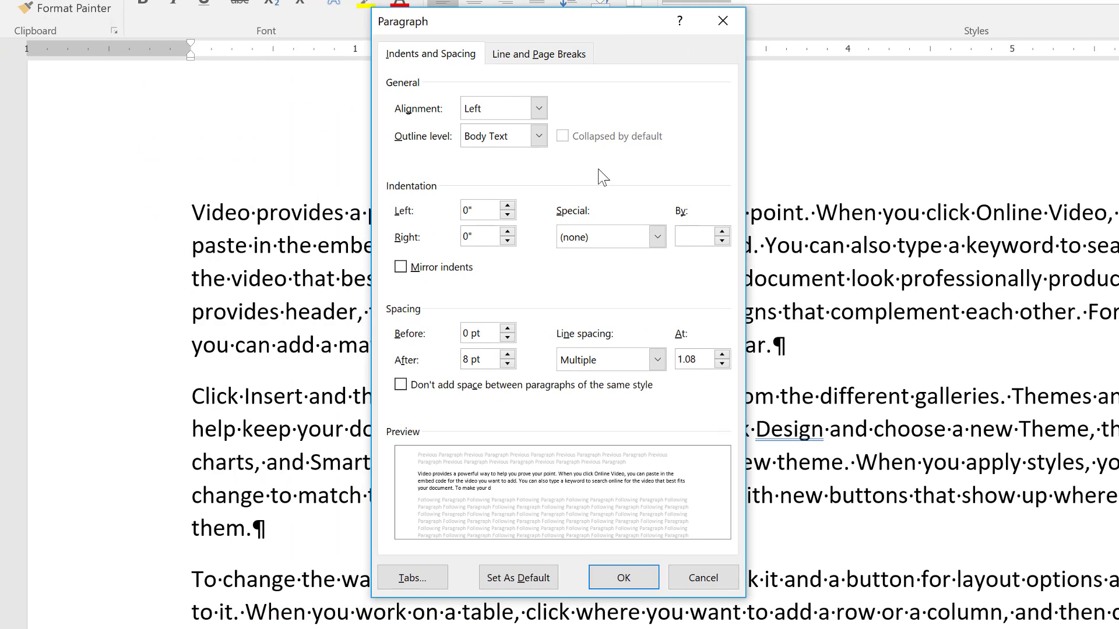
{"action": "mouse_move", "coordinate": [508, 329]}
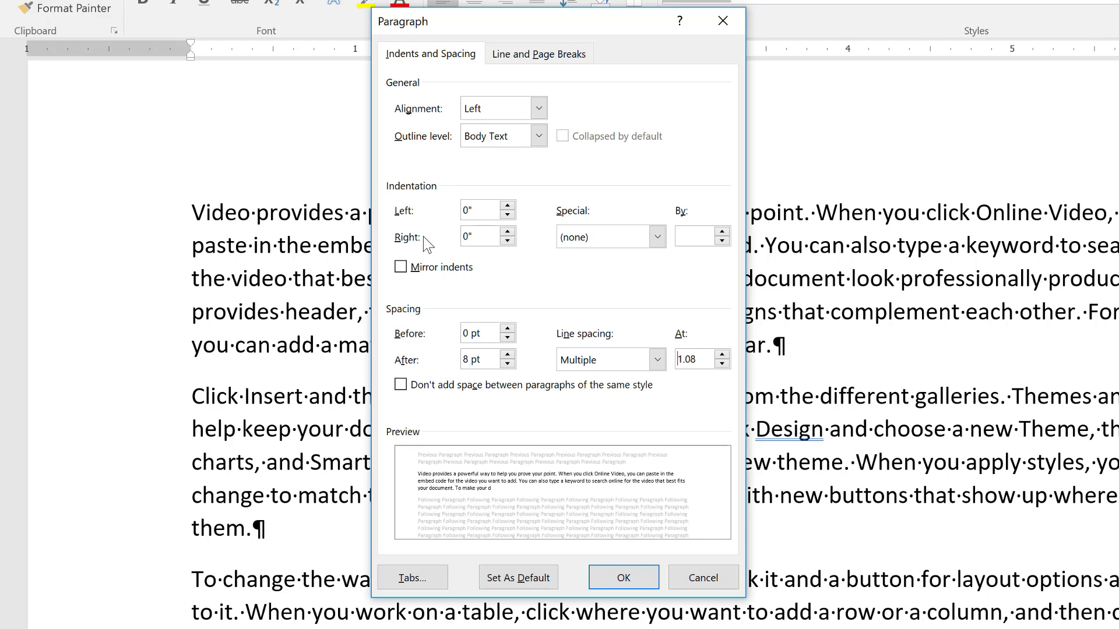
{"action": "mouse_move", "coordinate": [396, 281]}
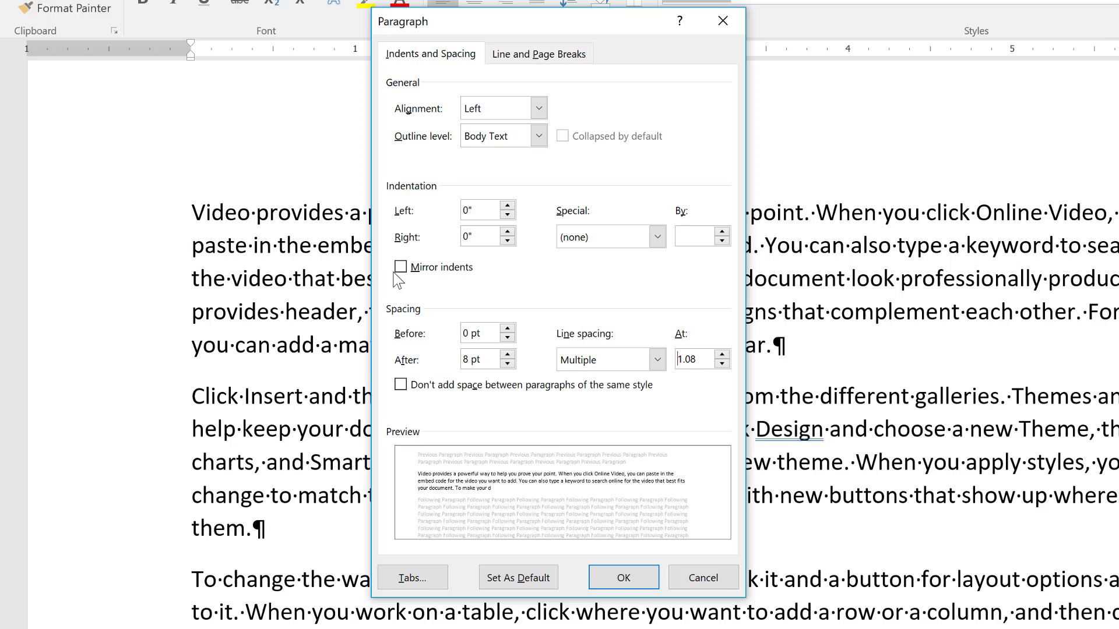
{"action": "mouse_move", "coordinate": [448, 277]}
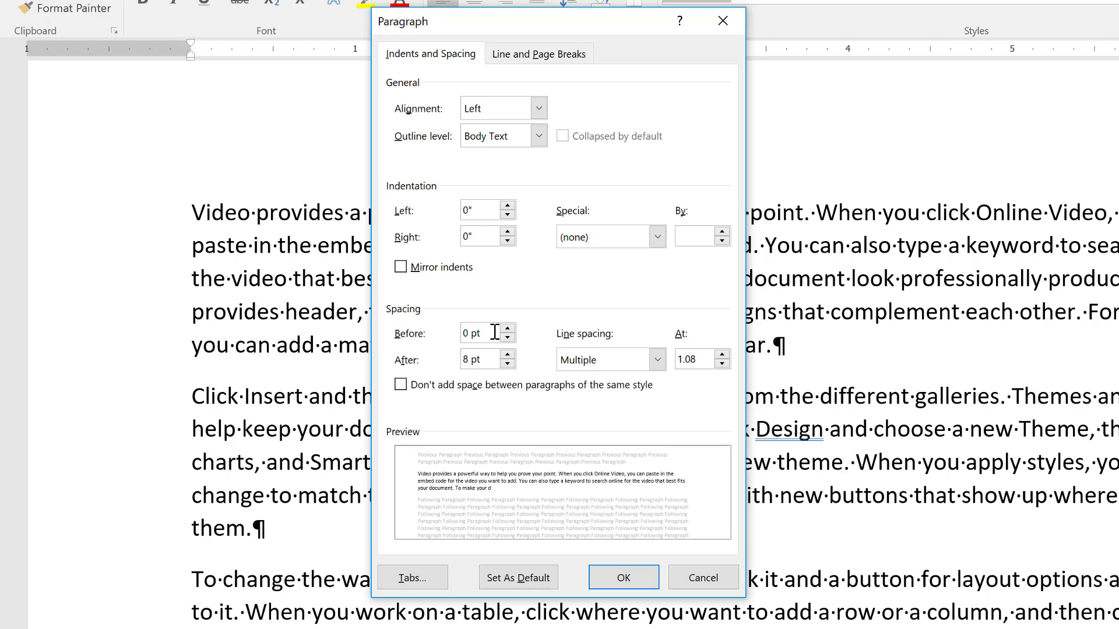
{"action": "mouse_move", "coordinate": [448, 374]}
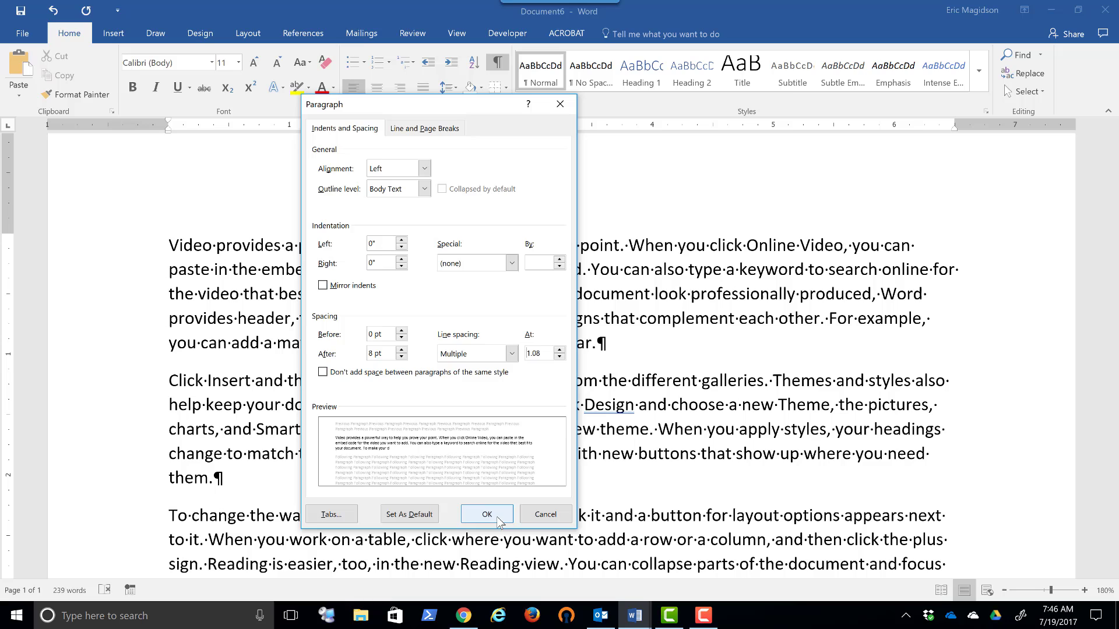
Step: Close the Paragraph dialog with OK and return to the document text unchanged
{"action": "left_click", "coordinate": [487, 514]}
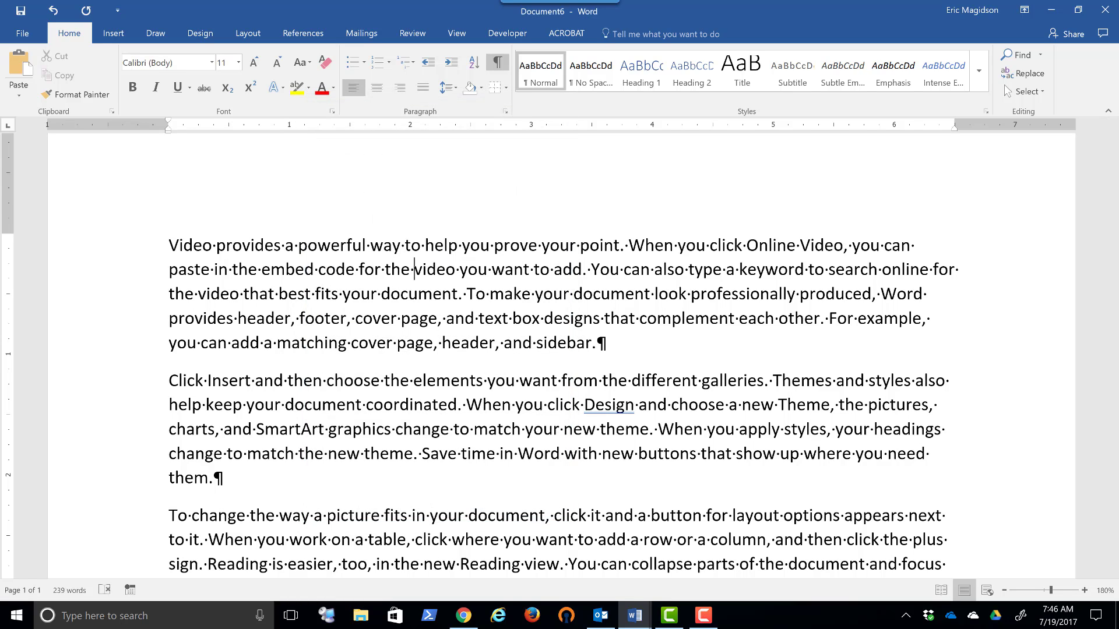
{"action": "left_click", "coordinate": [413, 269]}
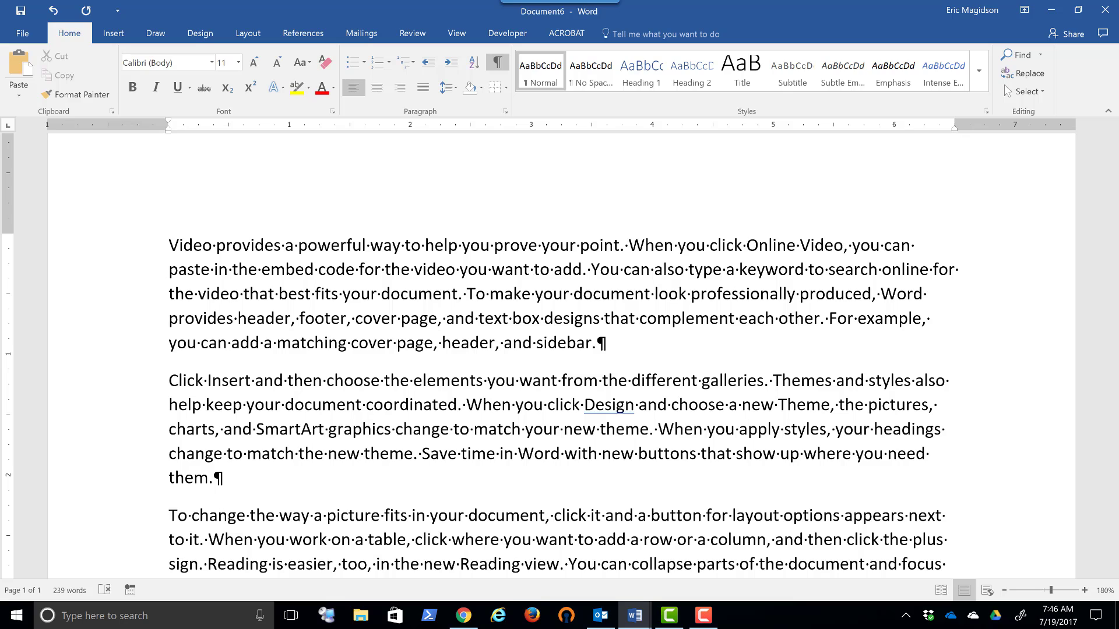